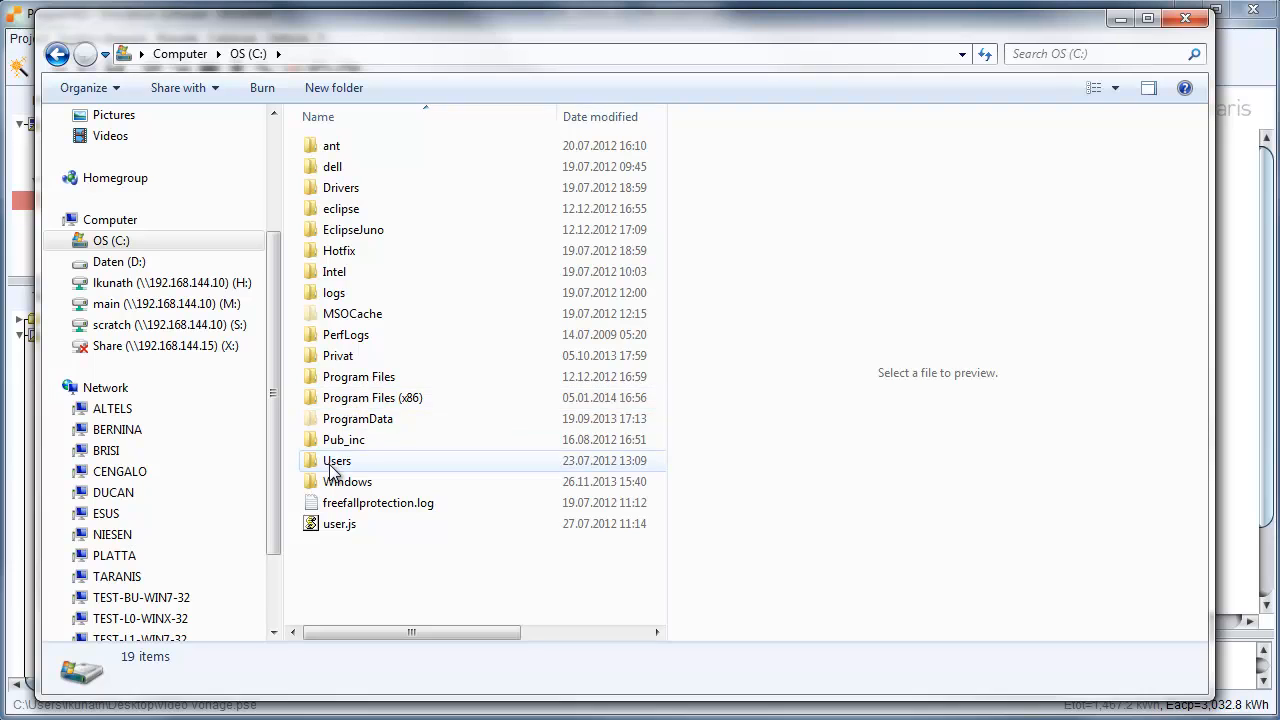
# Step: Browse to C:\Users\Public\Polysun6.1\profiles and open 60_15min.csv in Excel
pyautogui.doubleClick(336, 460)
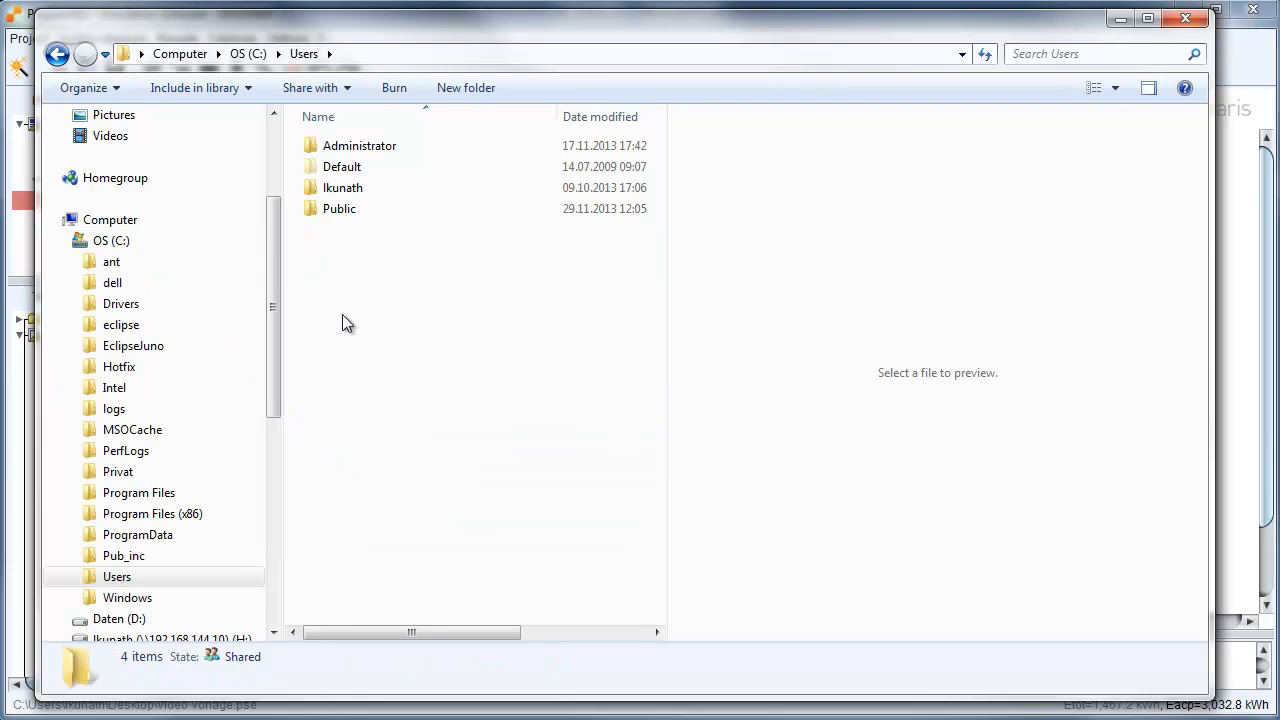
pyautogui.doubleClick(340, 208)
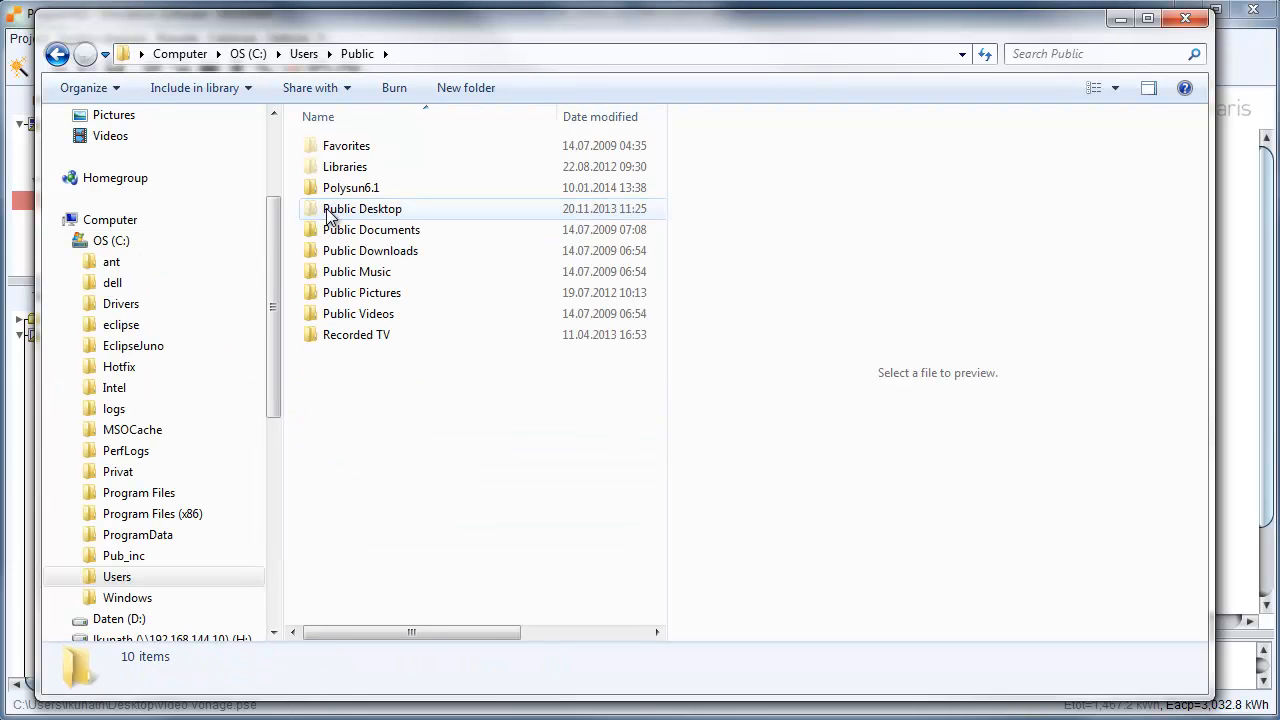
pyautogui.doubleClick(352, 188)
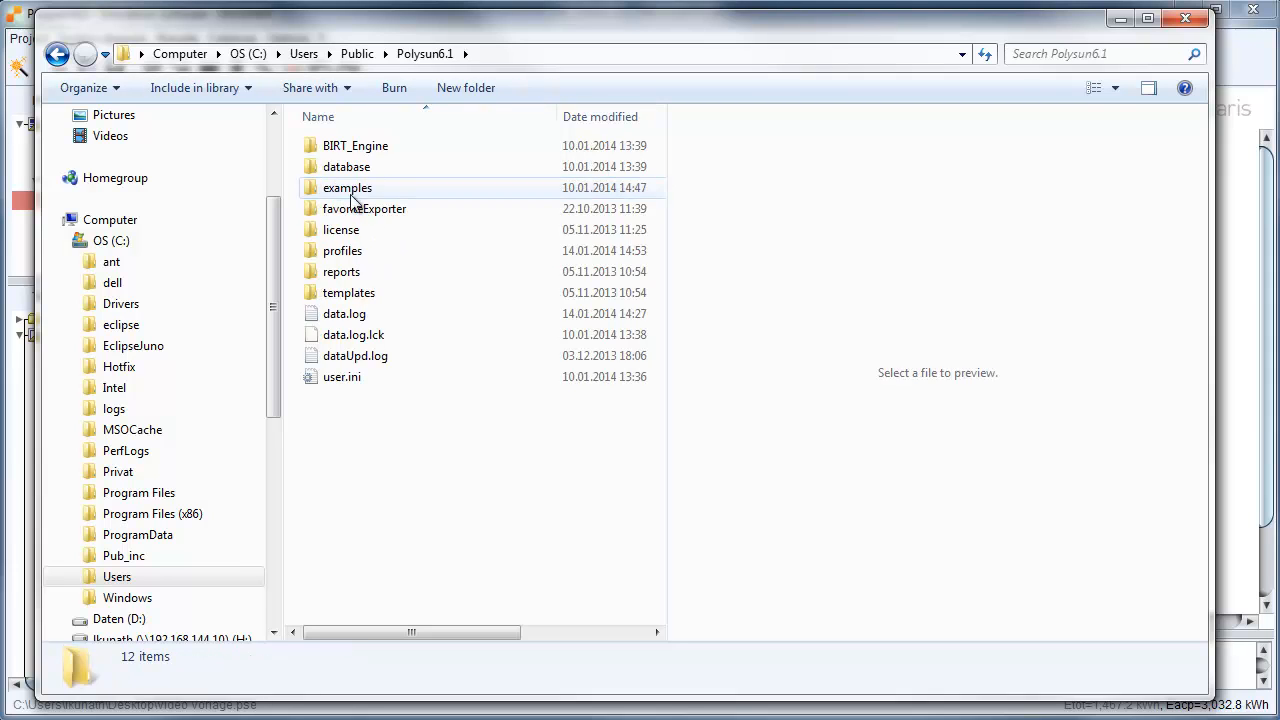
pyautogui.doubleClick(342, 250)
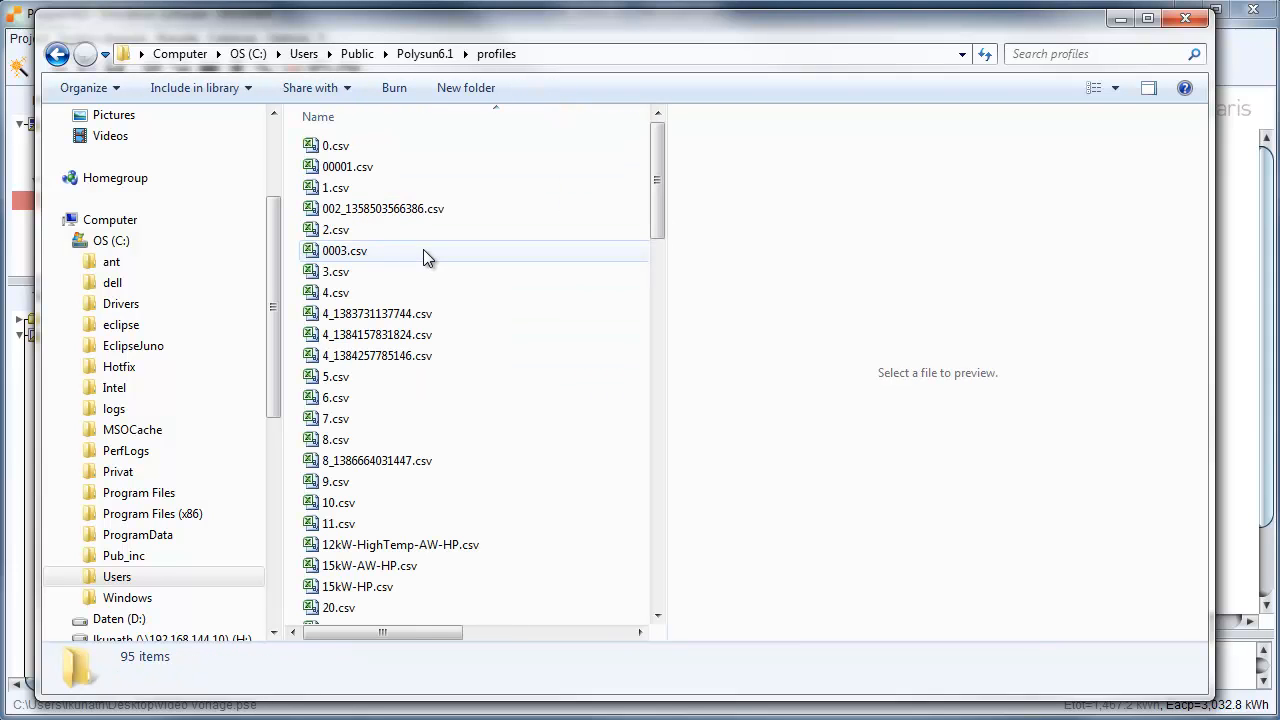
pyautogui.scroll(-3)
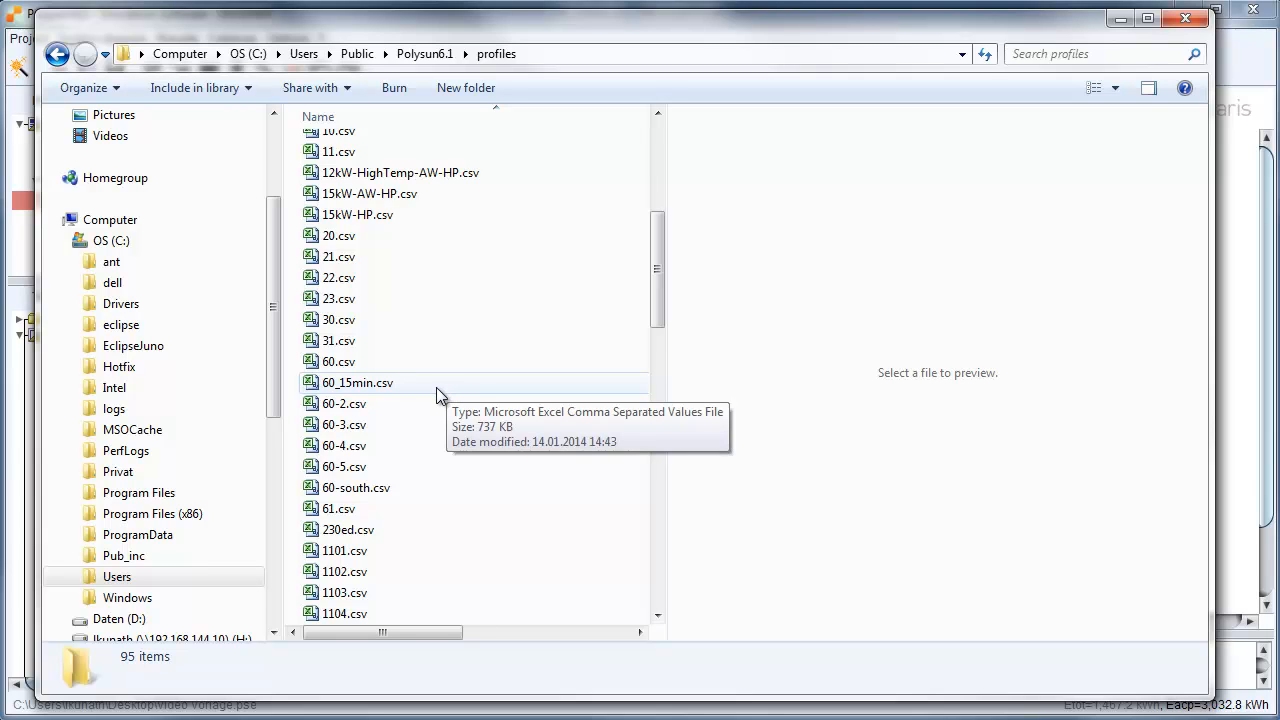
pyautogui.moveTo(384, 390)
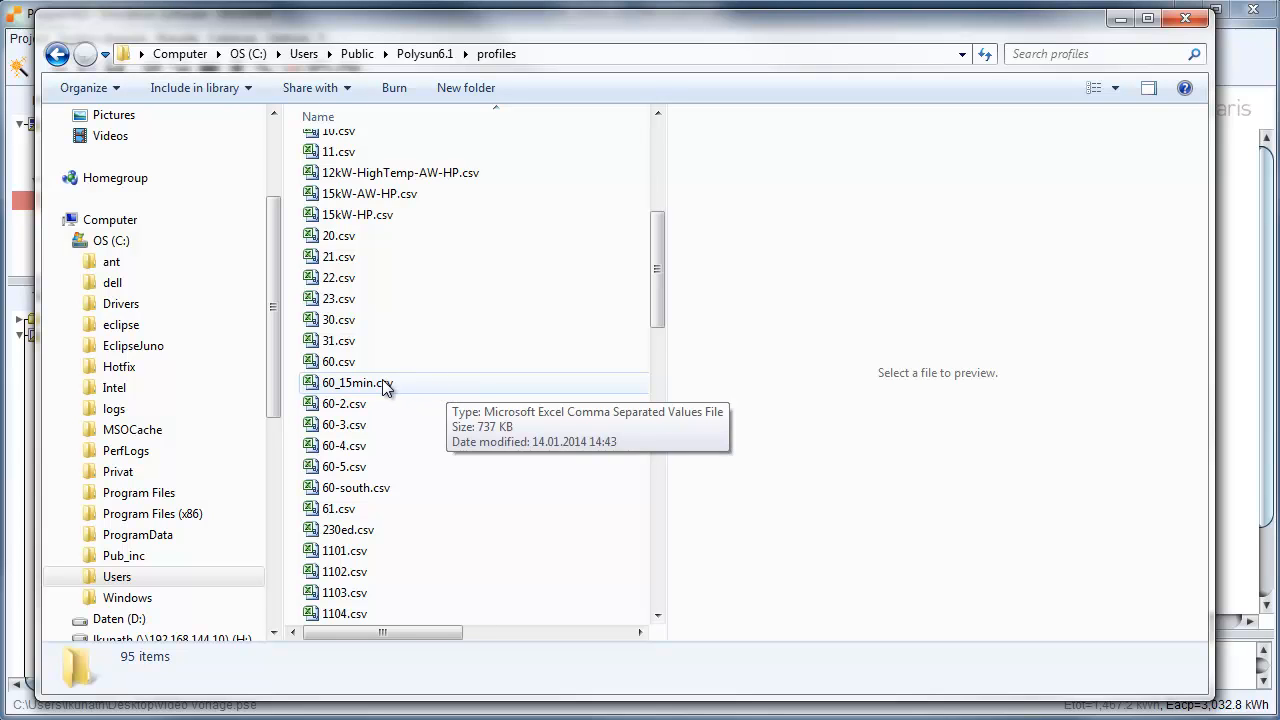
pyautogui.doubleClick(354, 382)
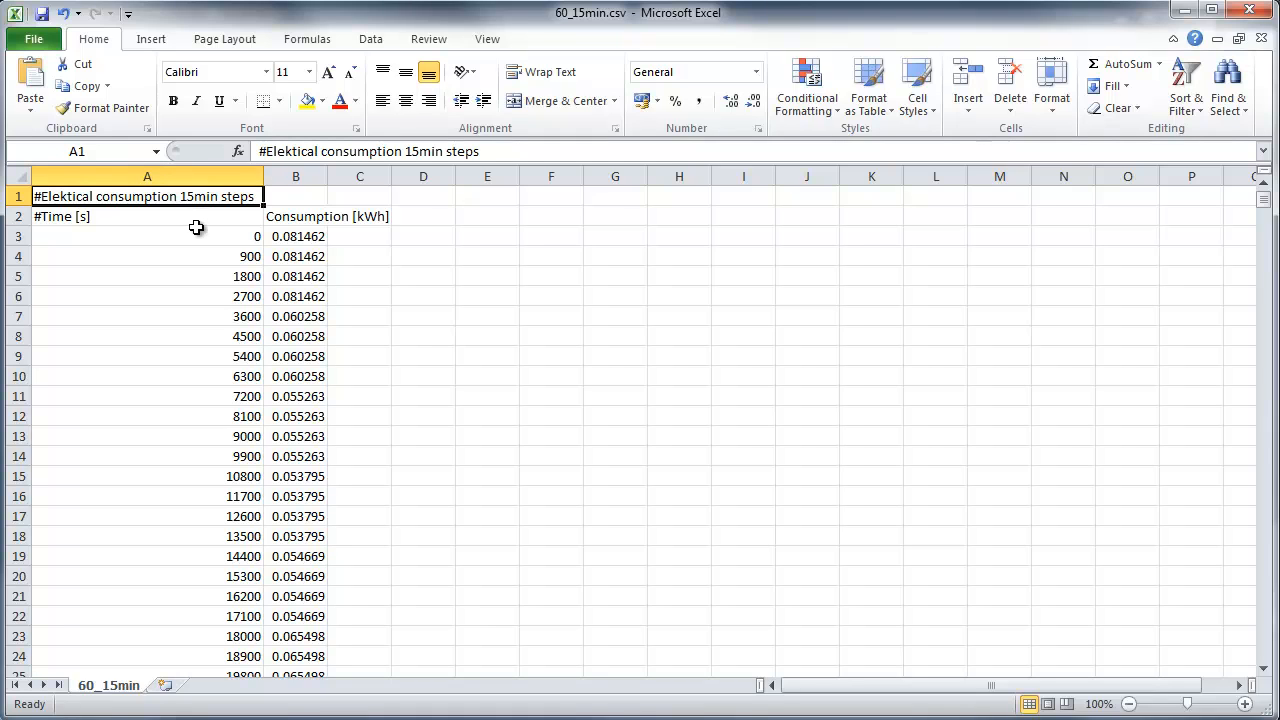
pyautogui.moveTo(244, 256)
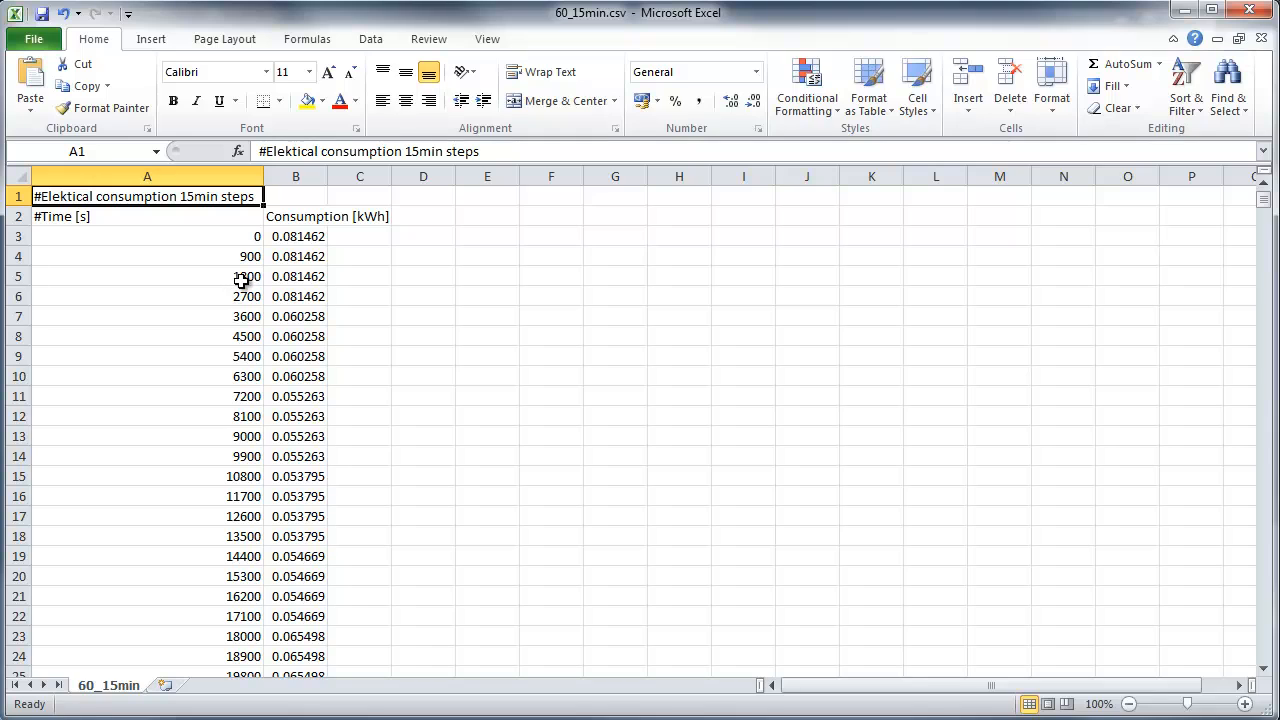
pyautogui.moveTo(246, 292)
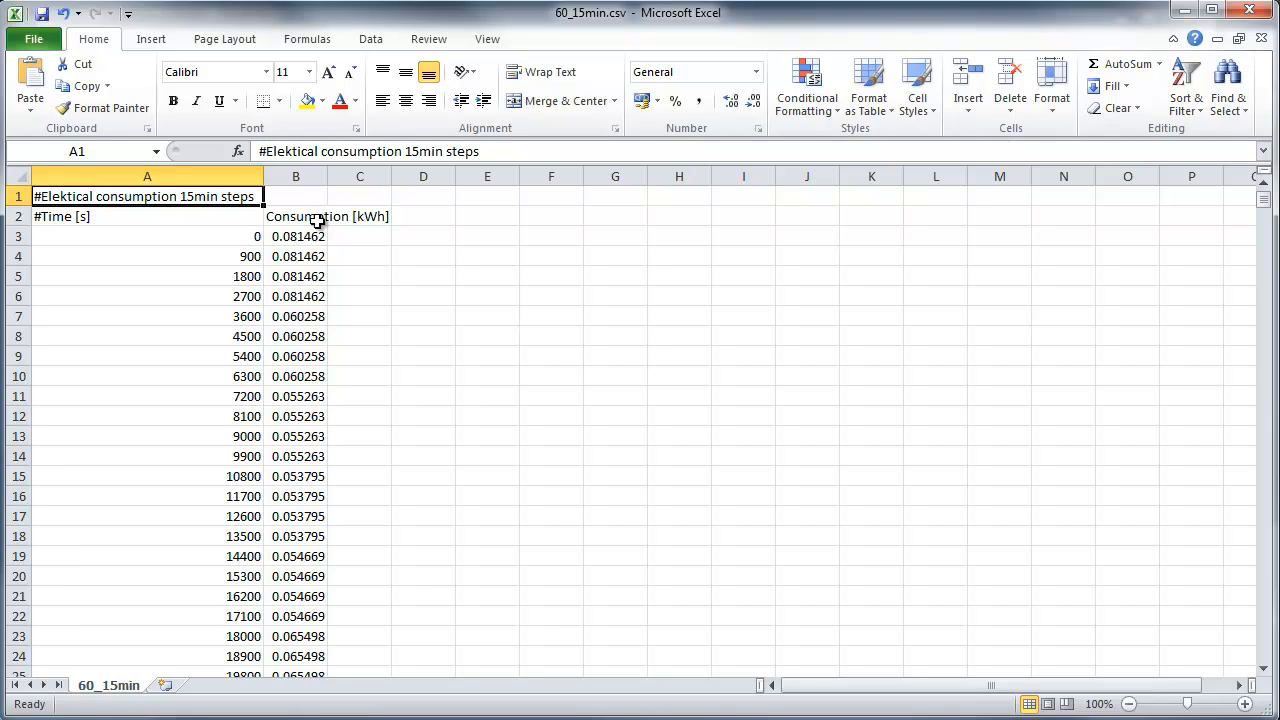
pyautogui.click(920, 548)
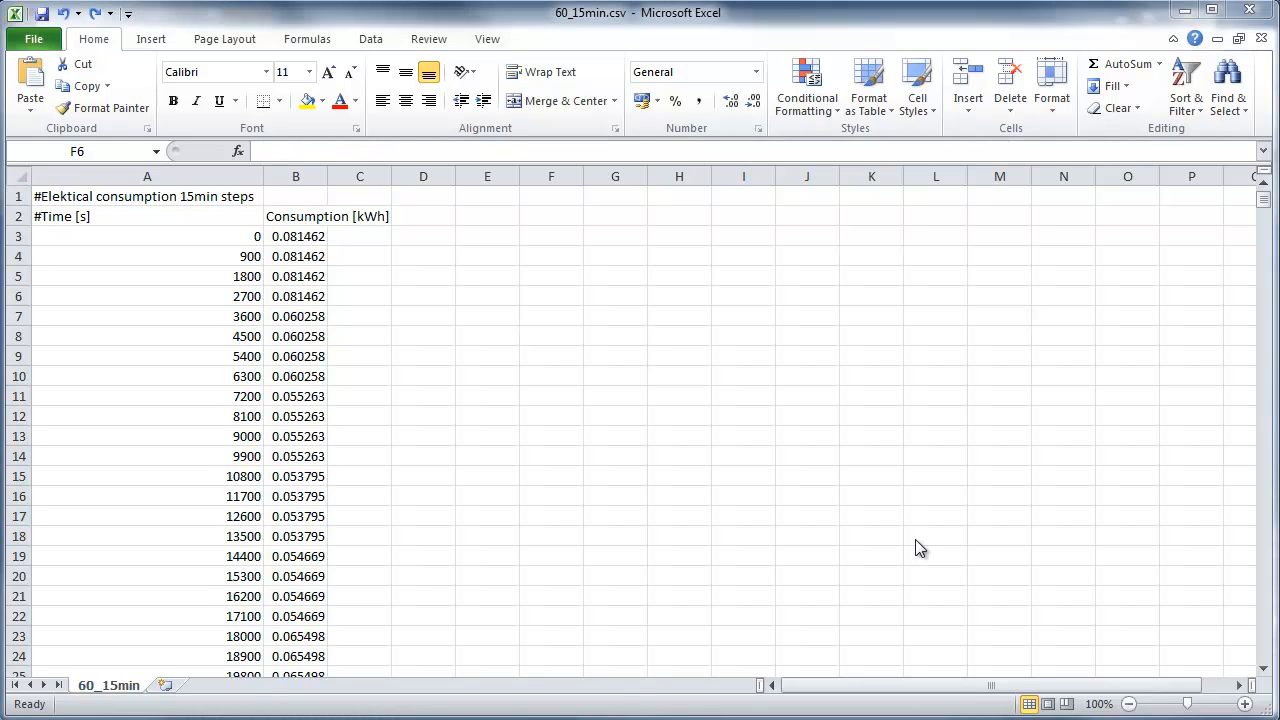
pyautogui.moveTo(452, 368)
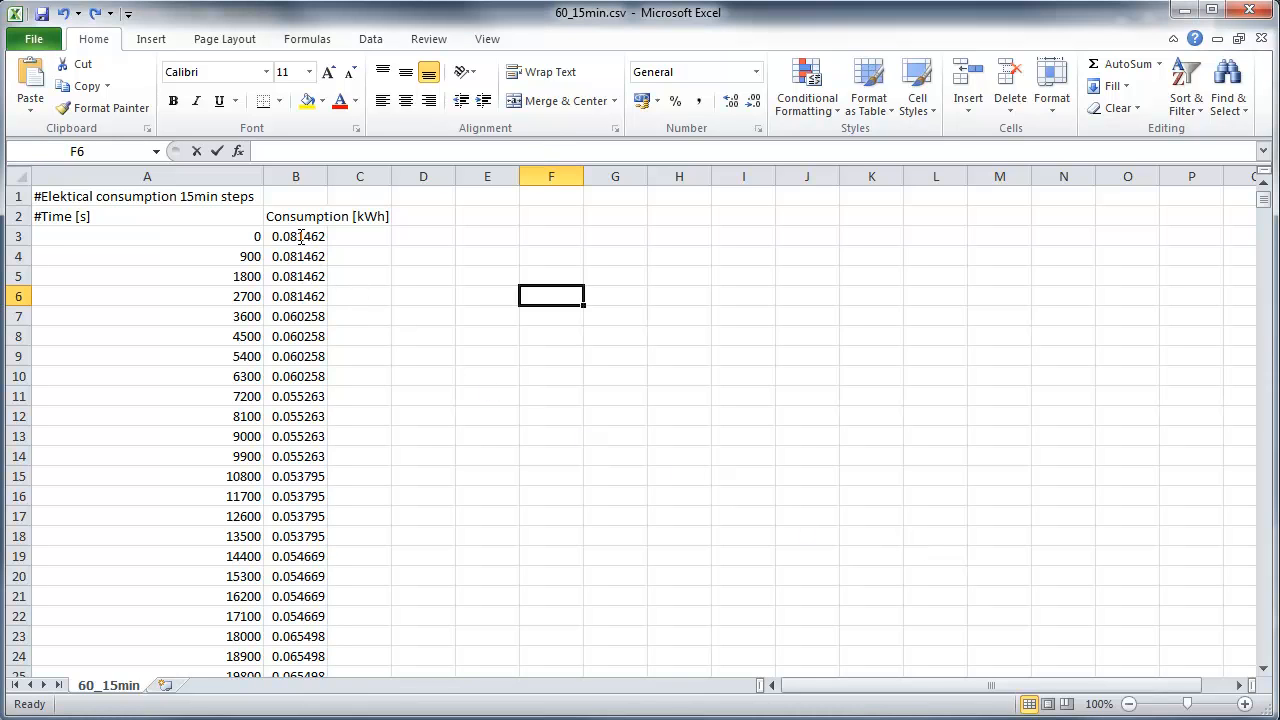
# Step: Fill cells B3 to B233 with consumption value 0 and begin Save As
pyautogui.click(296, 236)
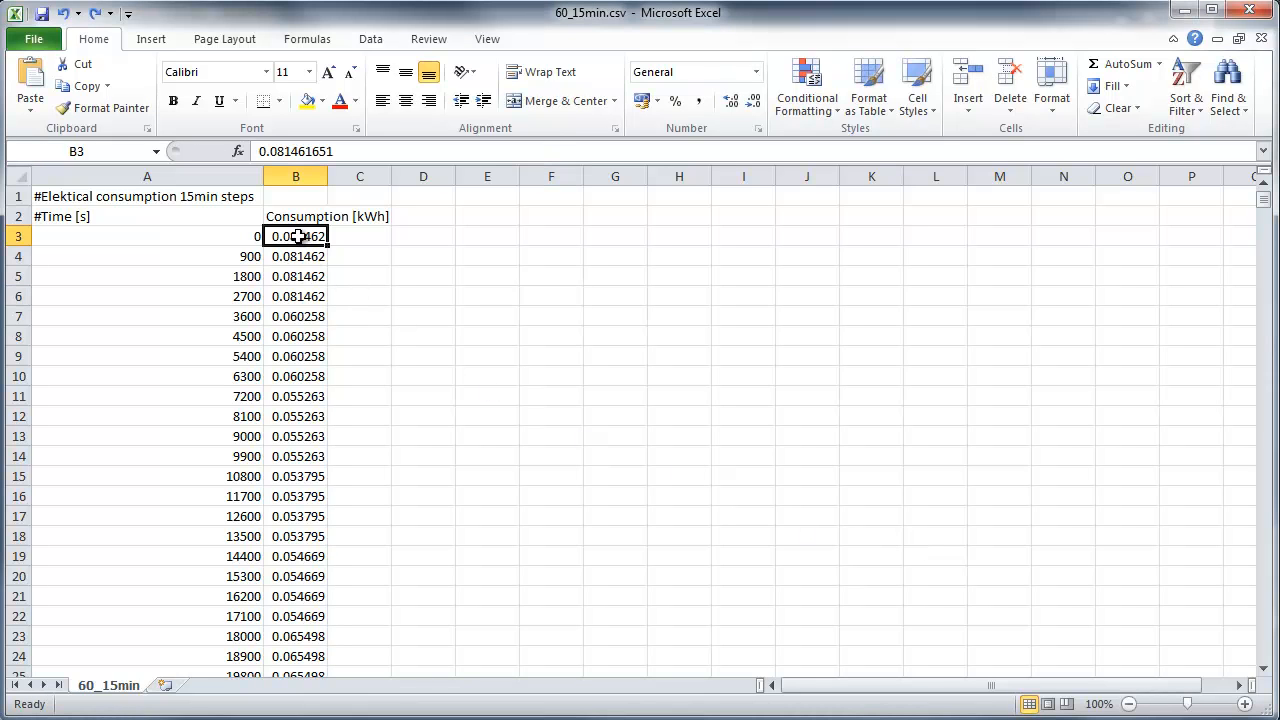
pyautogui.write('0')
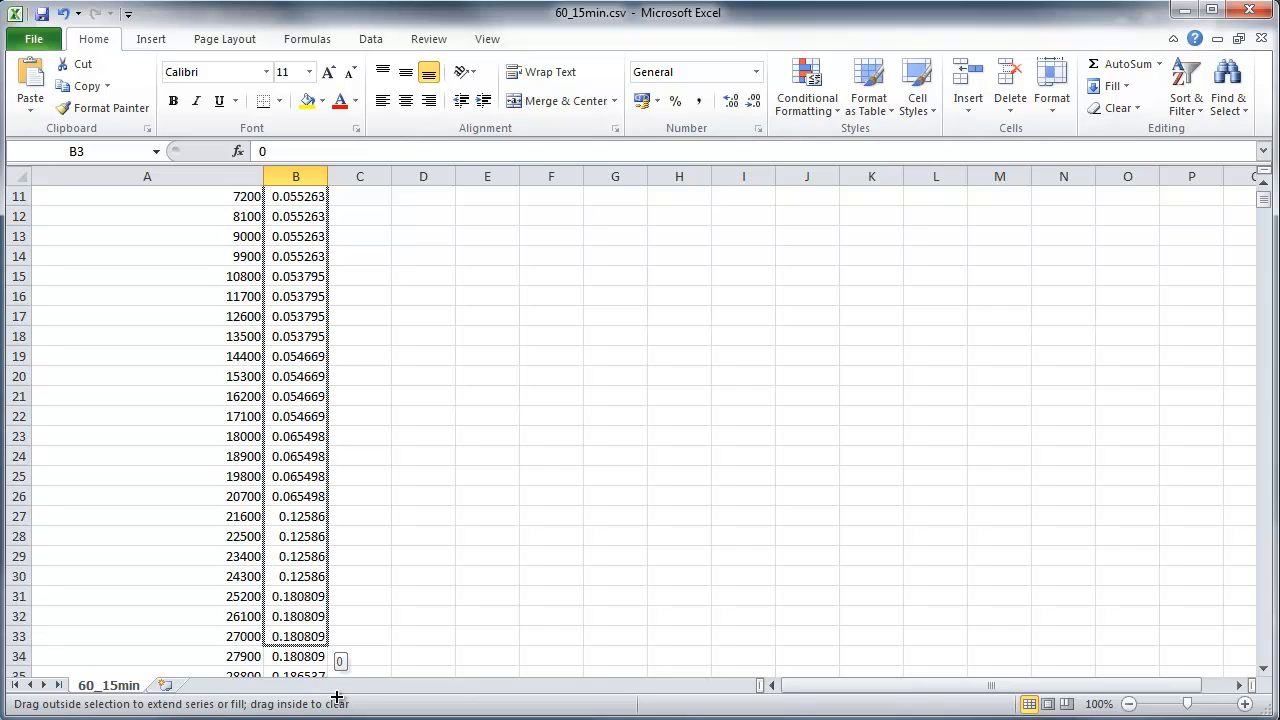
pyautogui.scroll(-3)
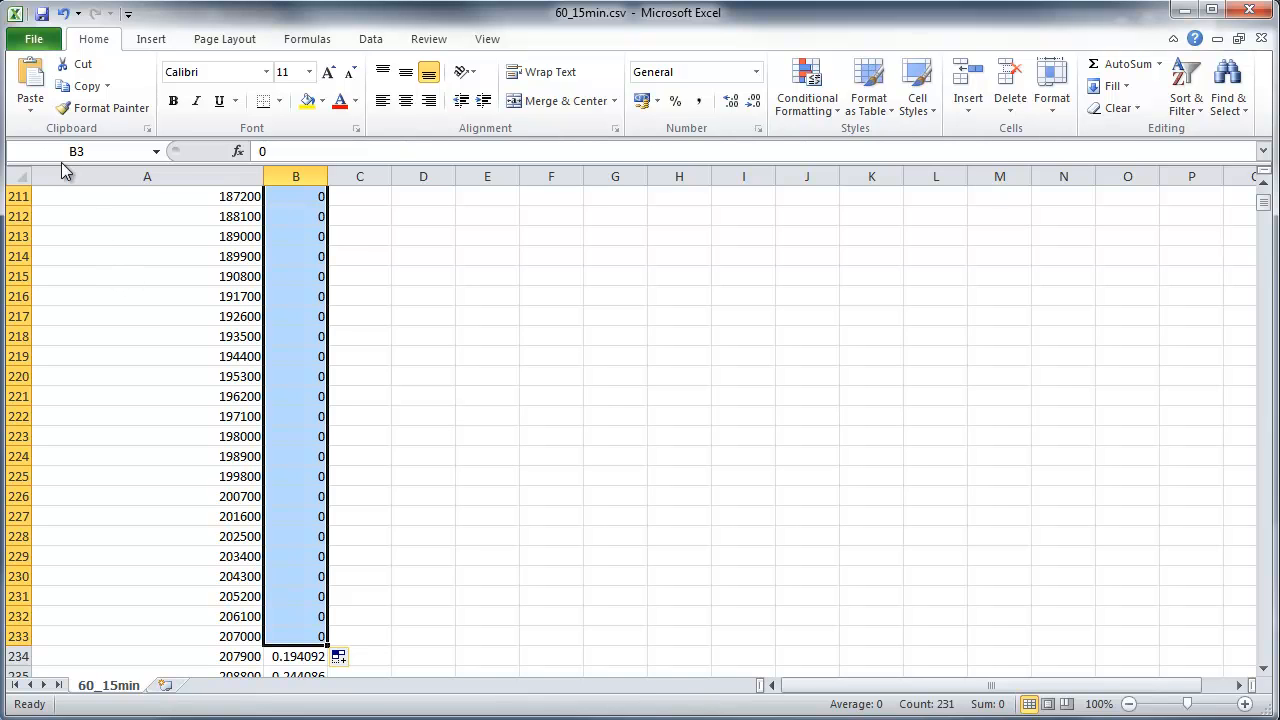
pyautogui.click(32, 38)
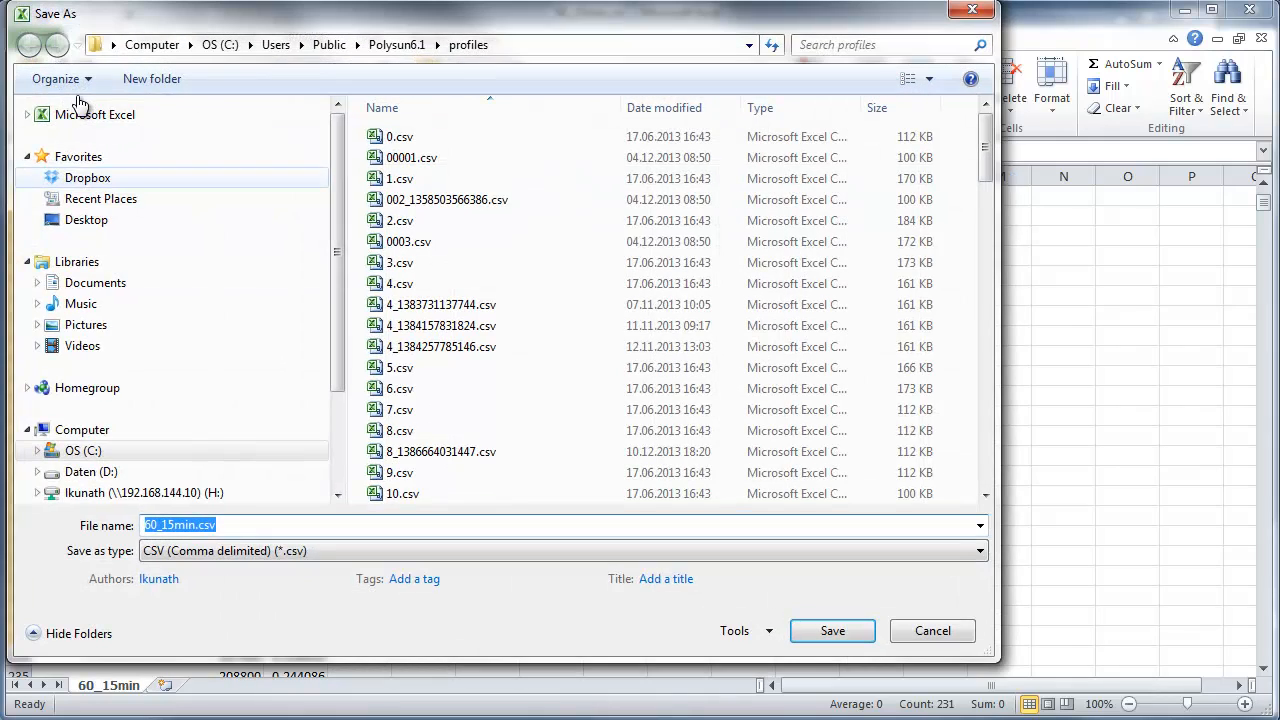
# Step: Save the sheet as example.csv in the profiles folder, keeping CSV format
pyautogui.click(244, 524)
pyautogui.write('example')
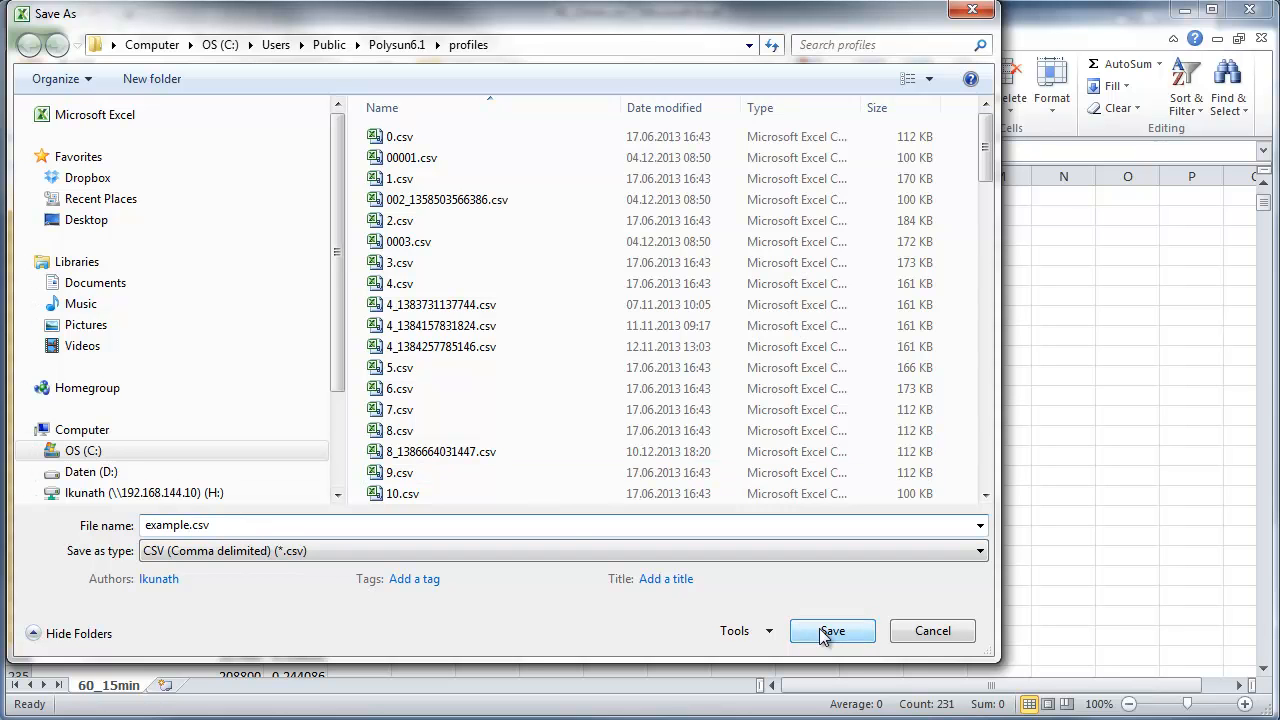
pyautogui.click(832, 630)
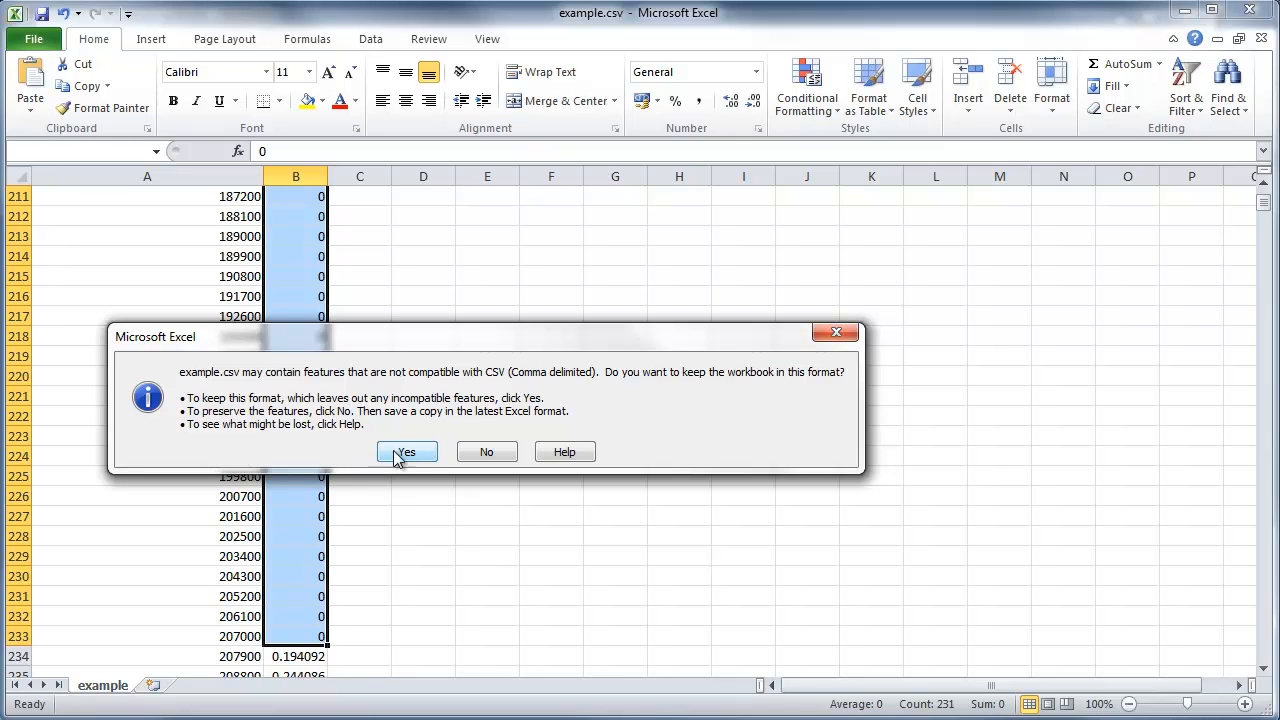
pyautogui.click(406, 452)
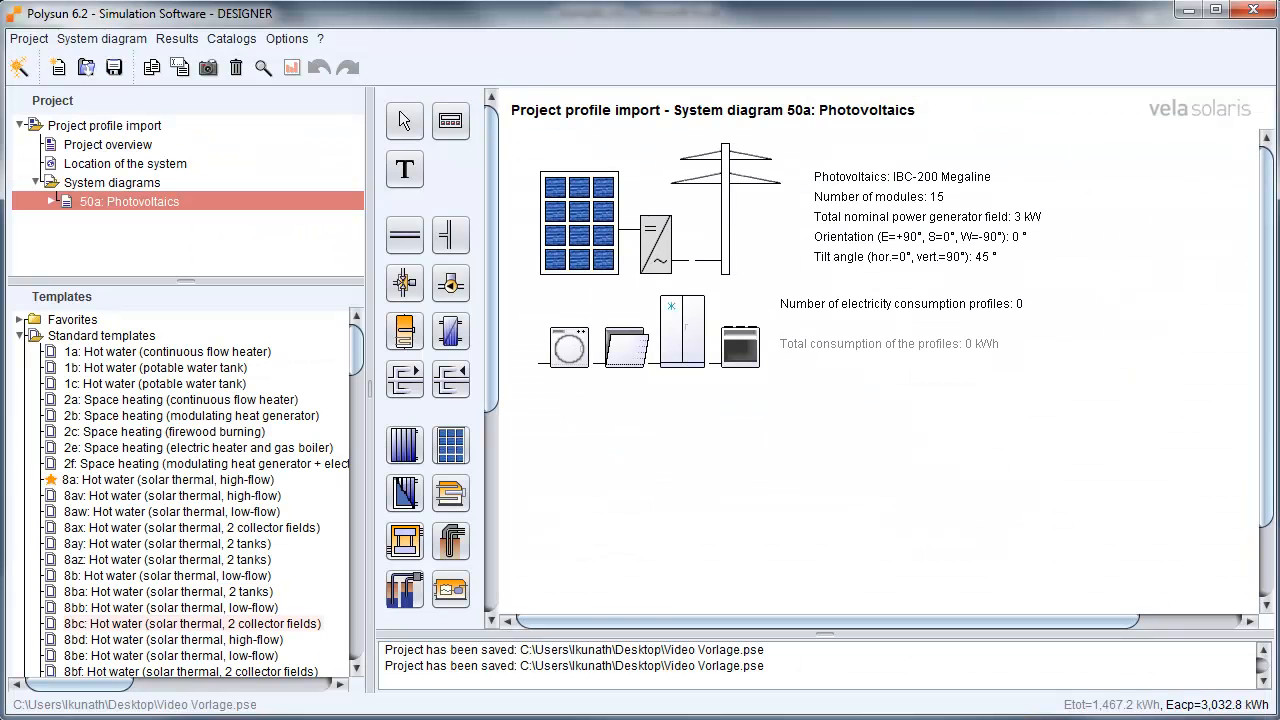
pyautogui.moveTo(648, 348)
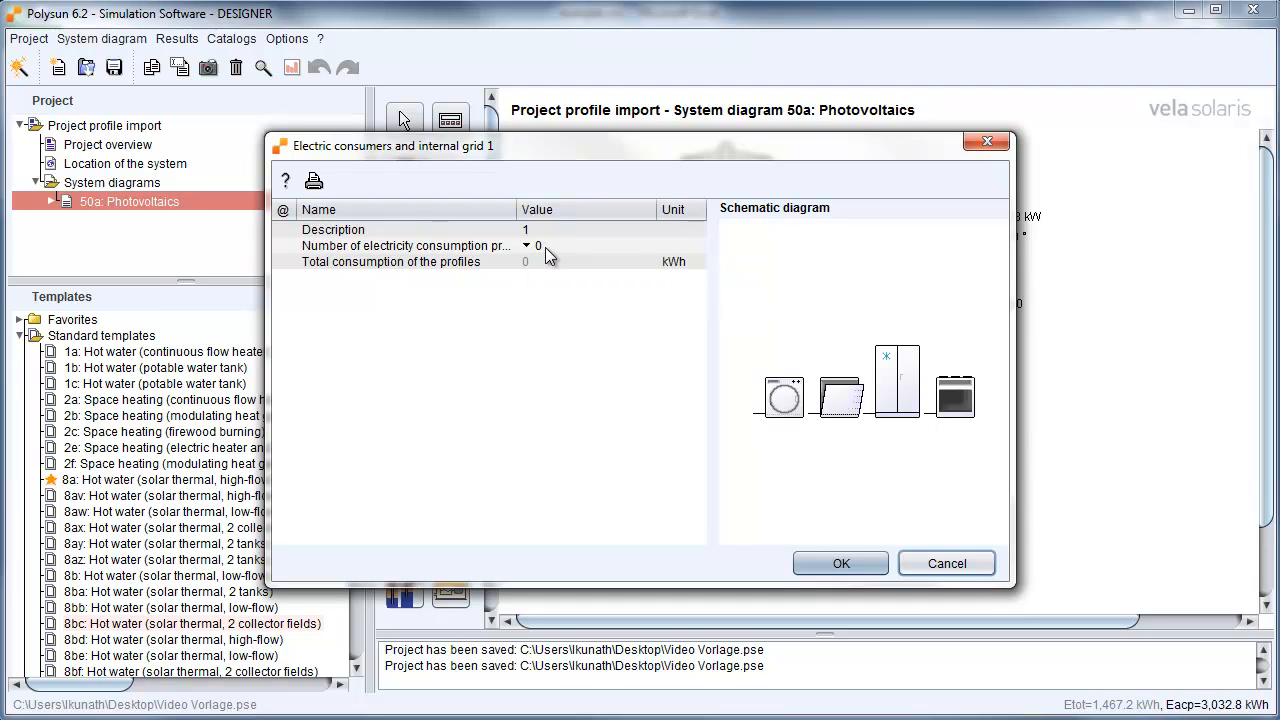
# Step: Set the number of electricity consumption profiles to 1 (Mountain hut, 4,500 kWh)
pyautogui.click(644, 246)
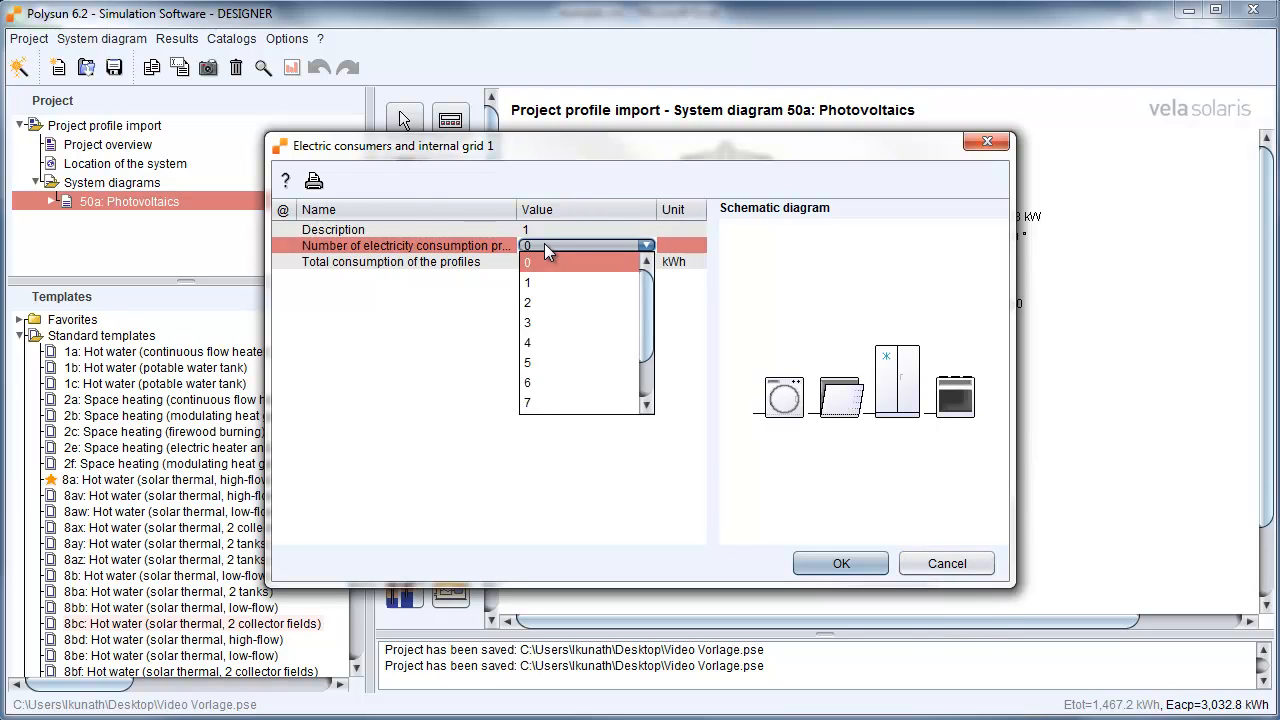
pyautogui.click(528, 282)
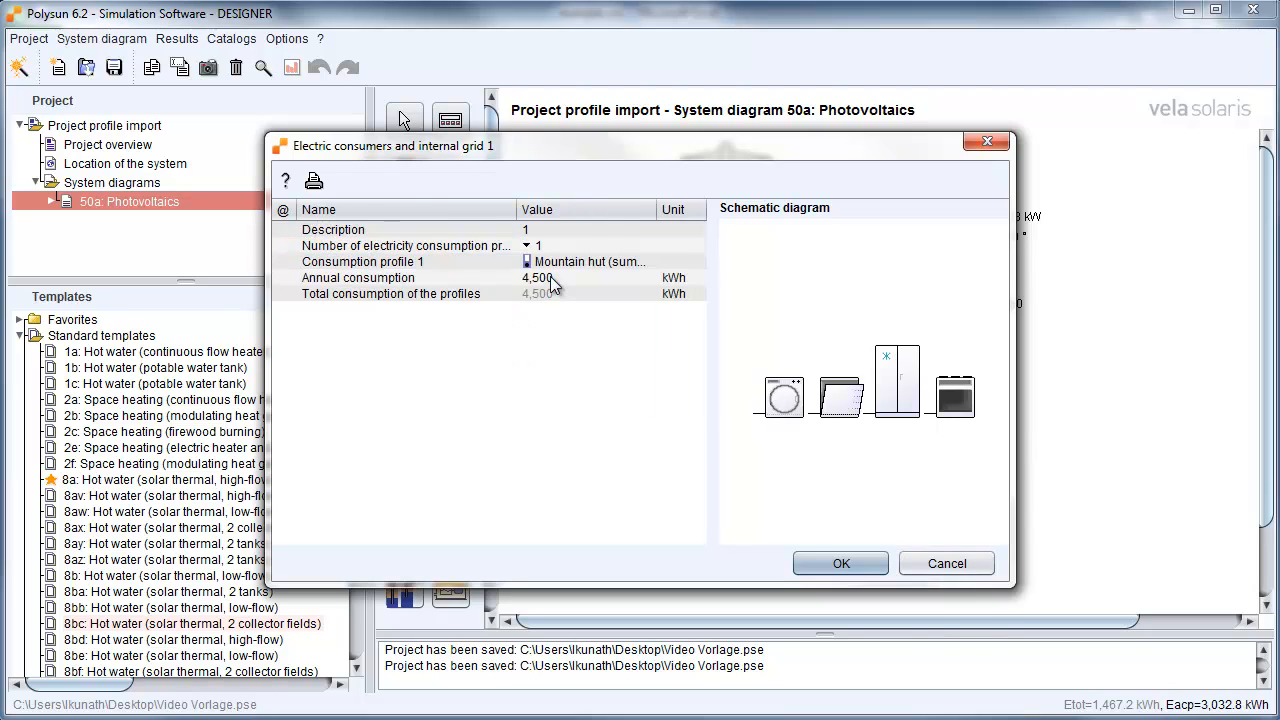
pyautogui.moveTo(540, 276)
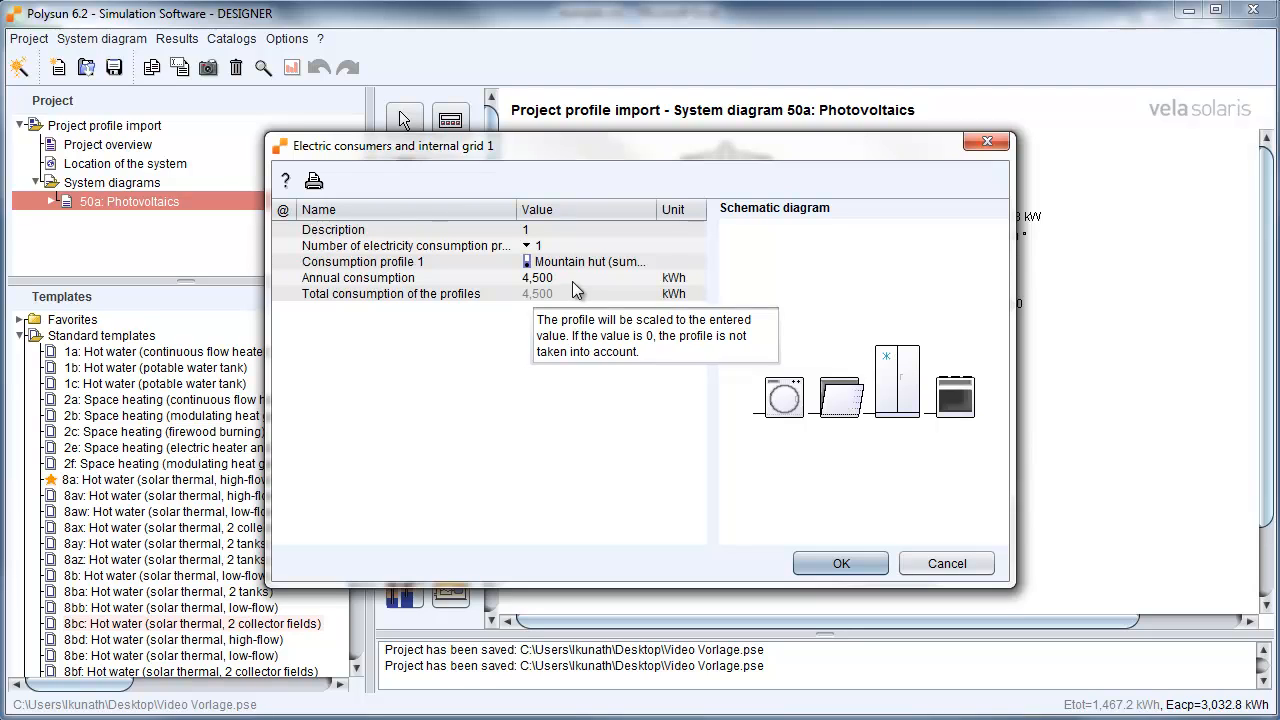
pyautogui.moveTo(556, 272)
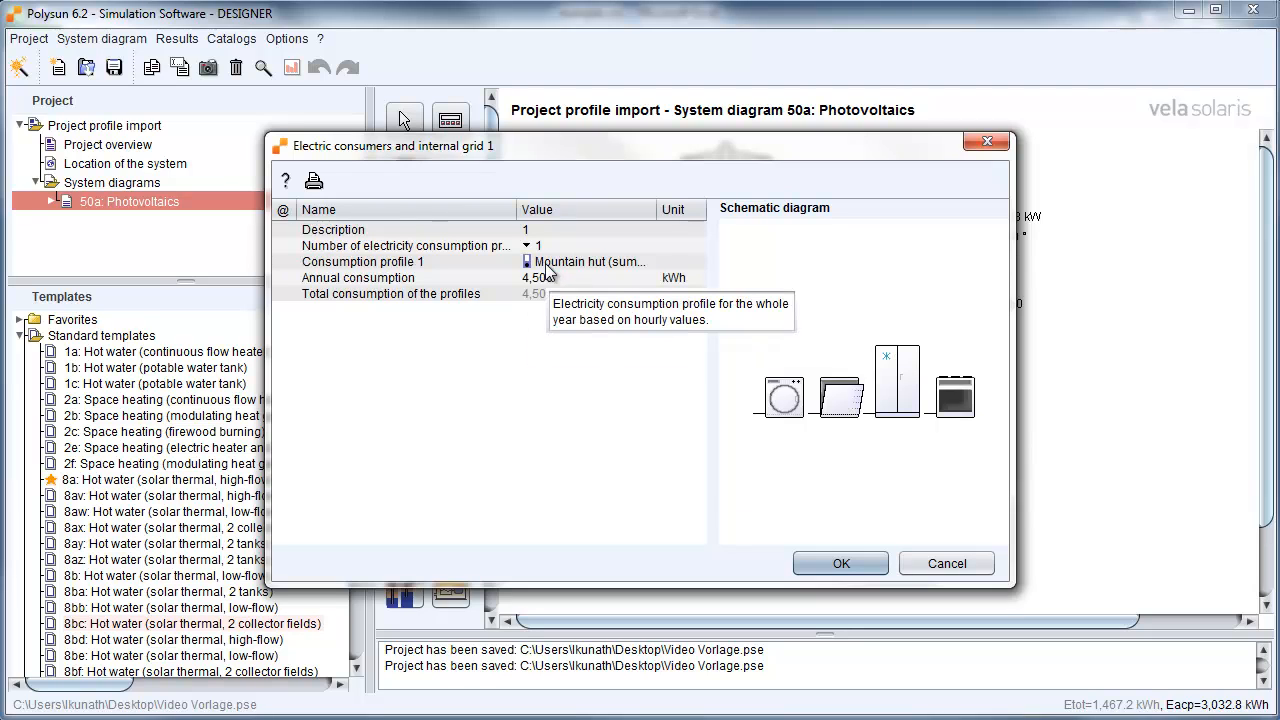
# Step: In the profile catalog, copy line 44 (Residential, 15 min steps) with the label 'example'
pyautogui.click(528, 260)
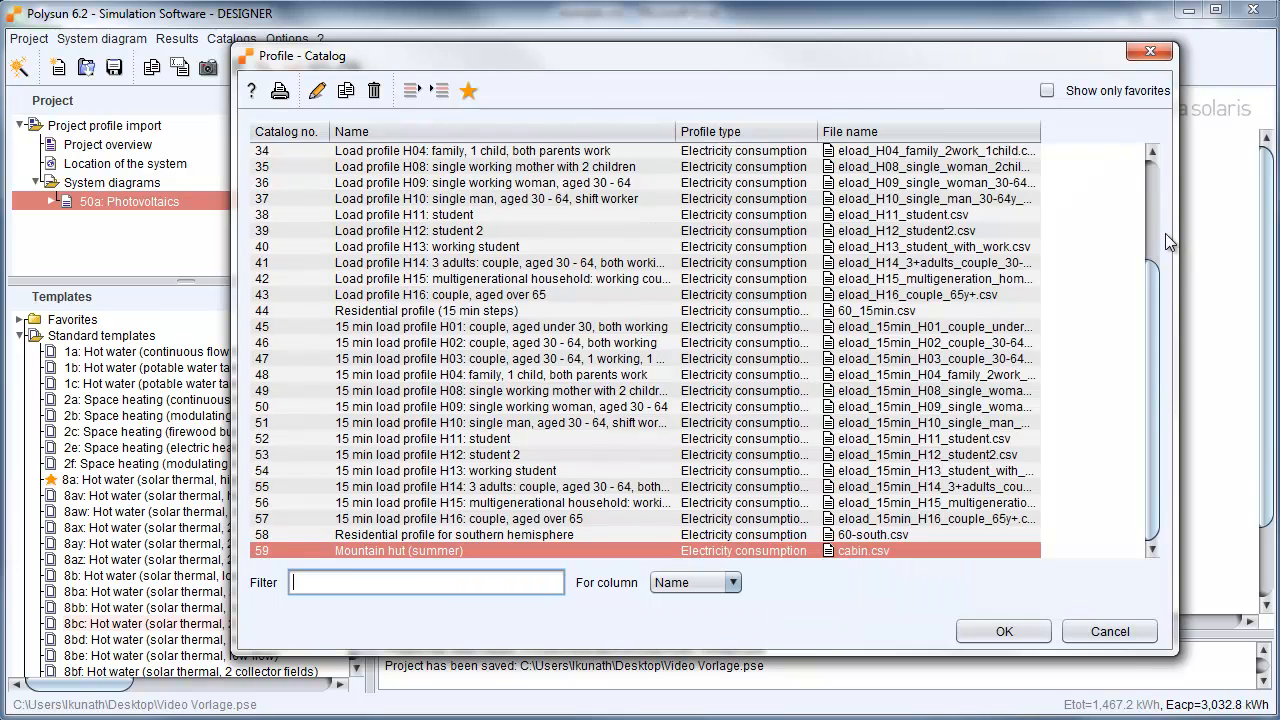
pyautogui.moveTo(778, 280)
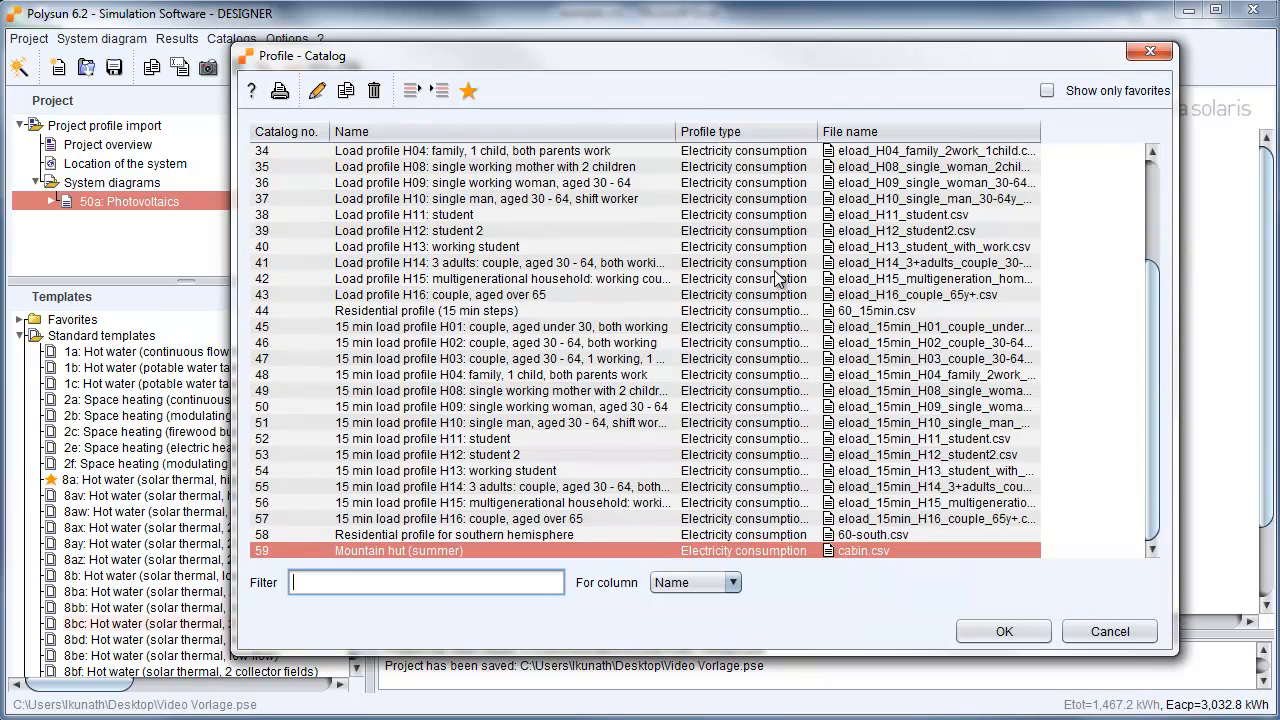
pyautogui.moveTo(344, 316)
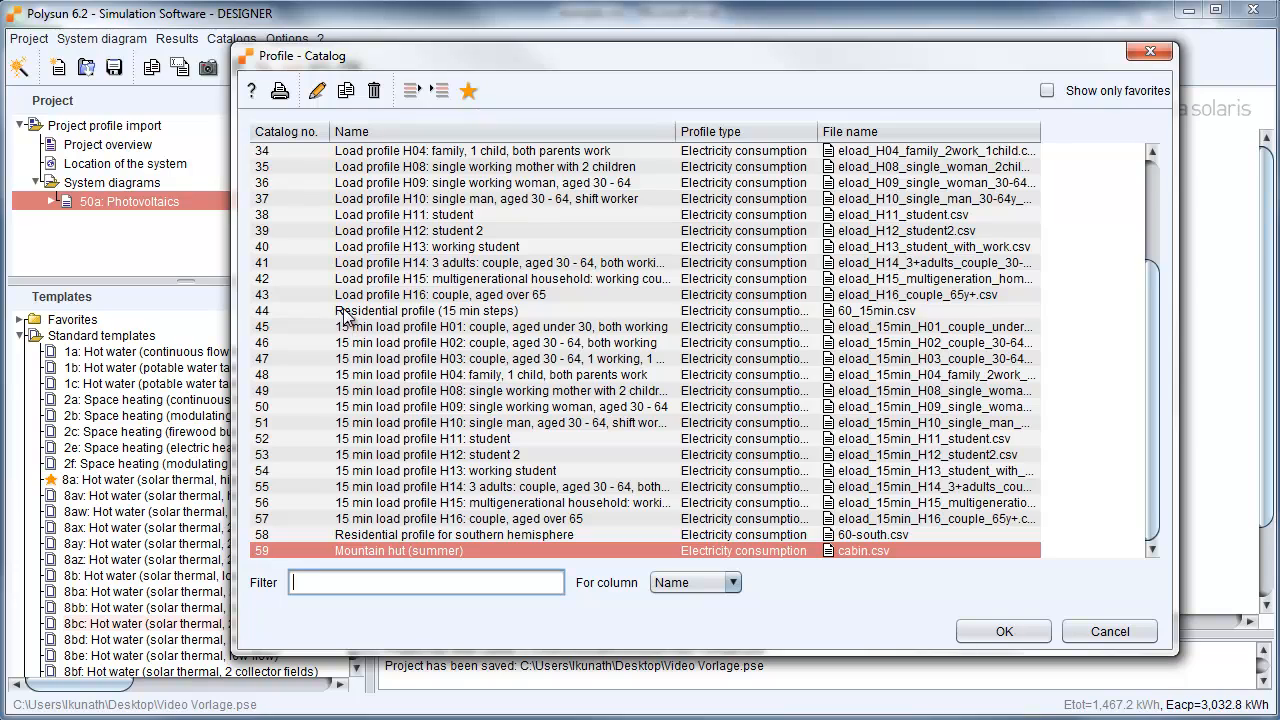
pyautogui.click(424, 310)
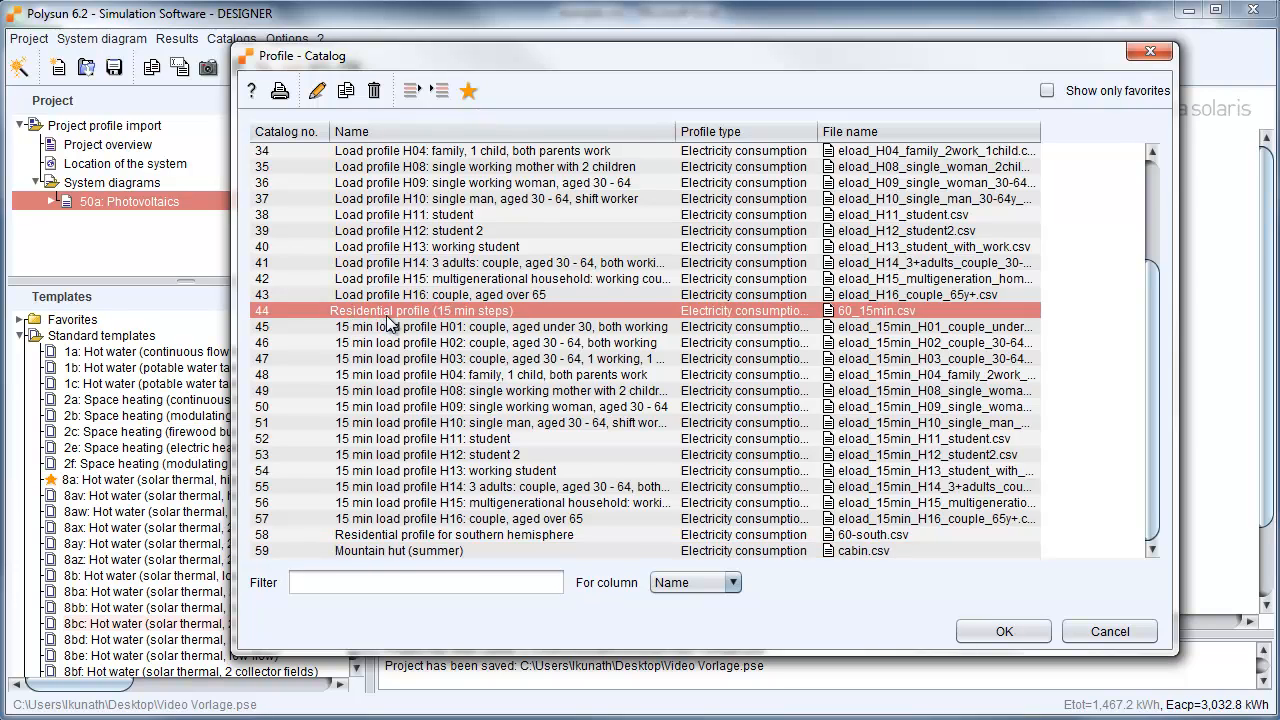
pyautogui.moveTo(464, 324)
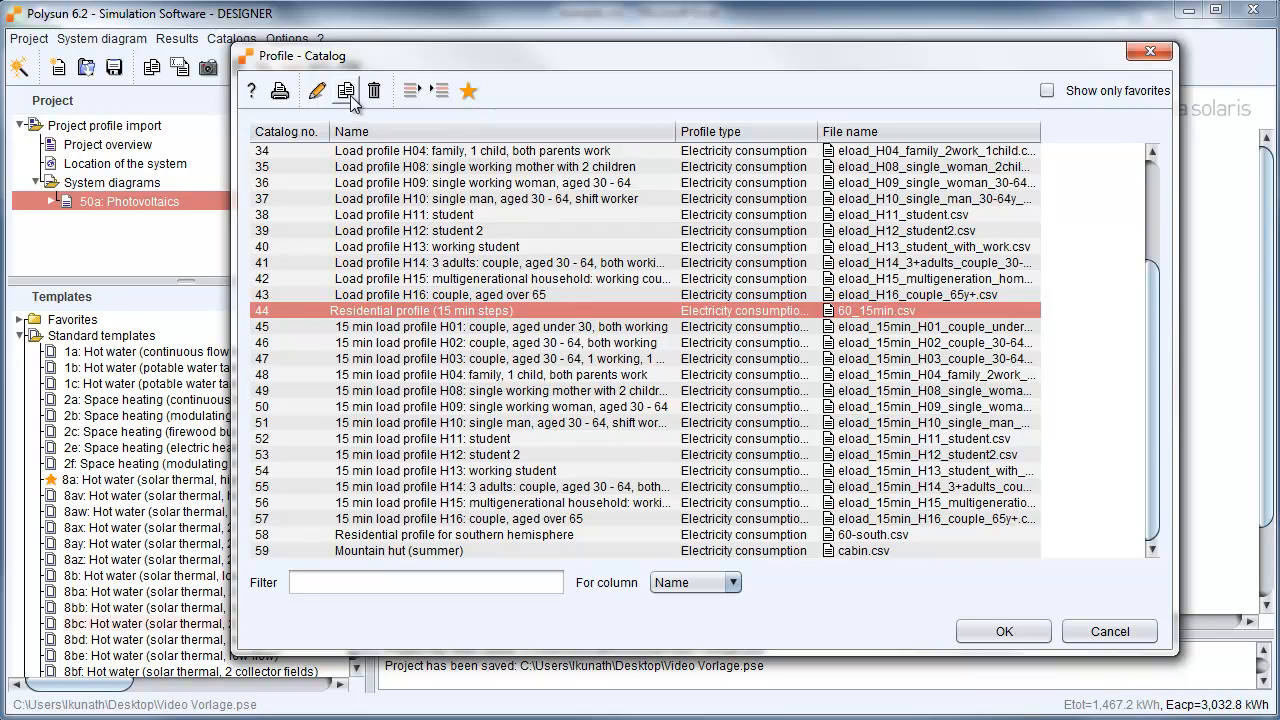
pyautogui.click(344, 92)
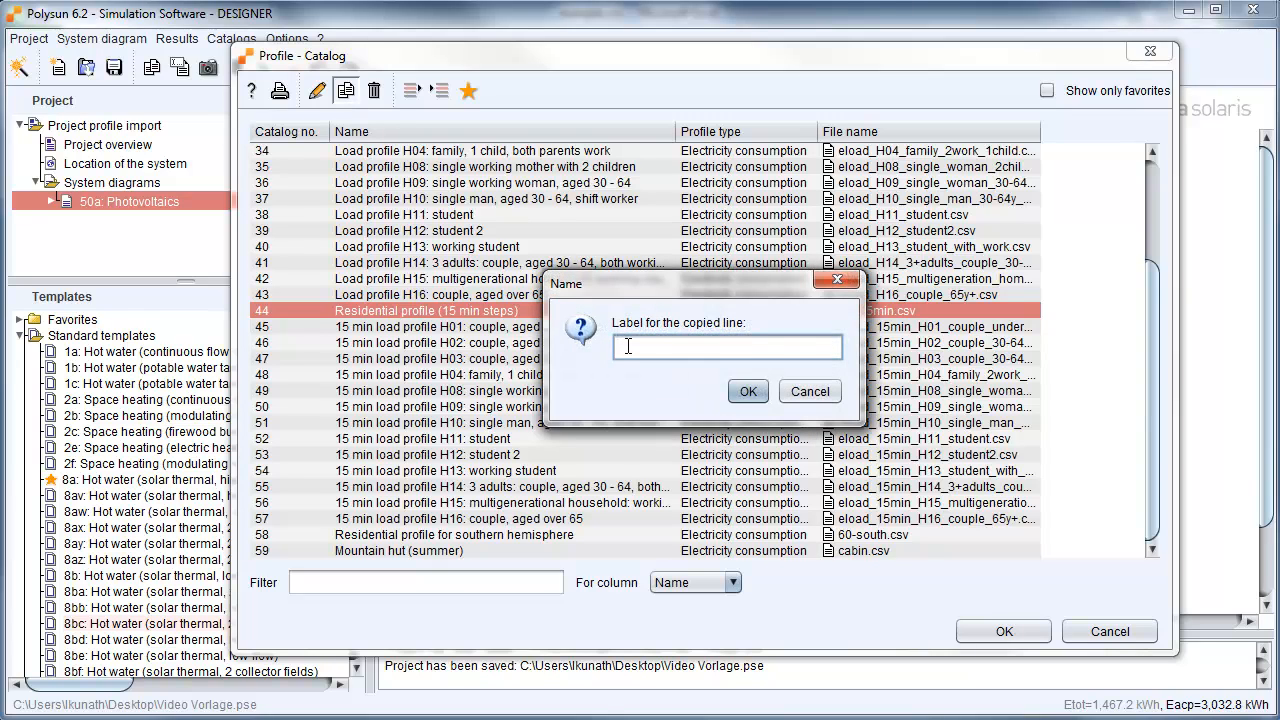
pyautogui.write('e')
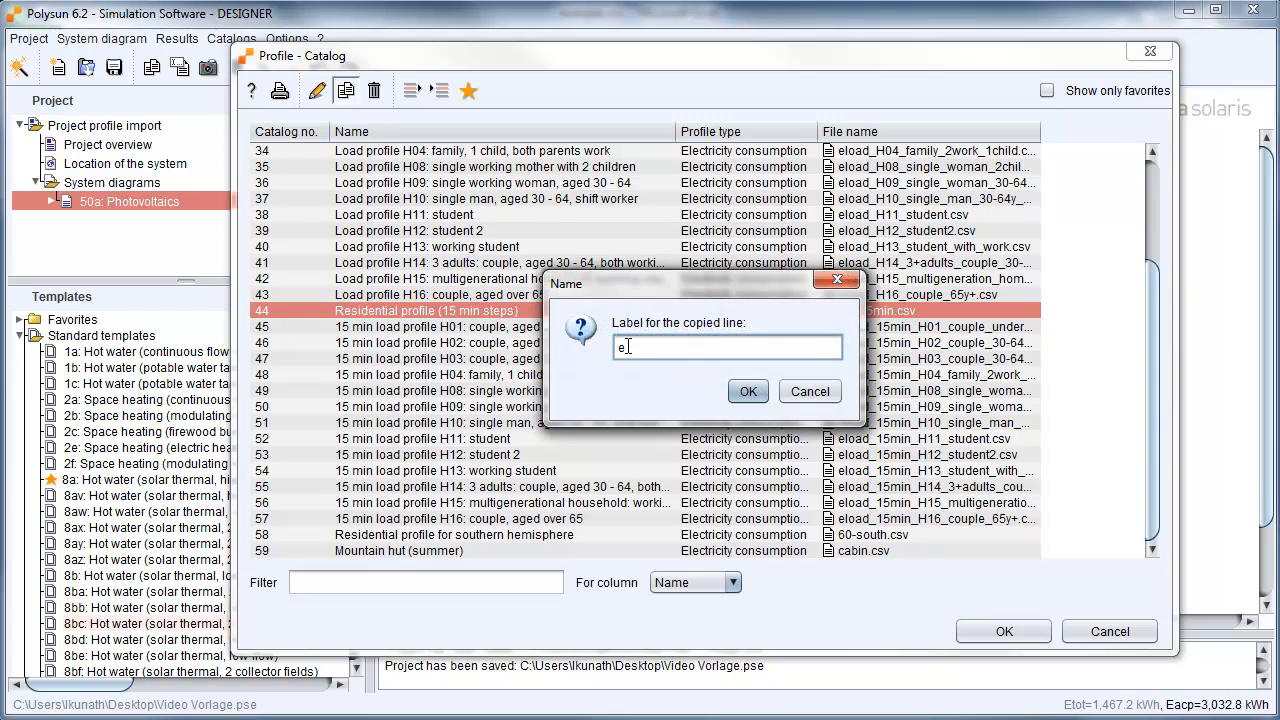
pyautogui.write('xample')
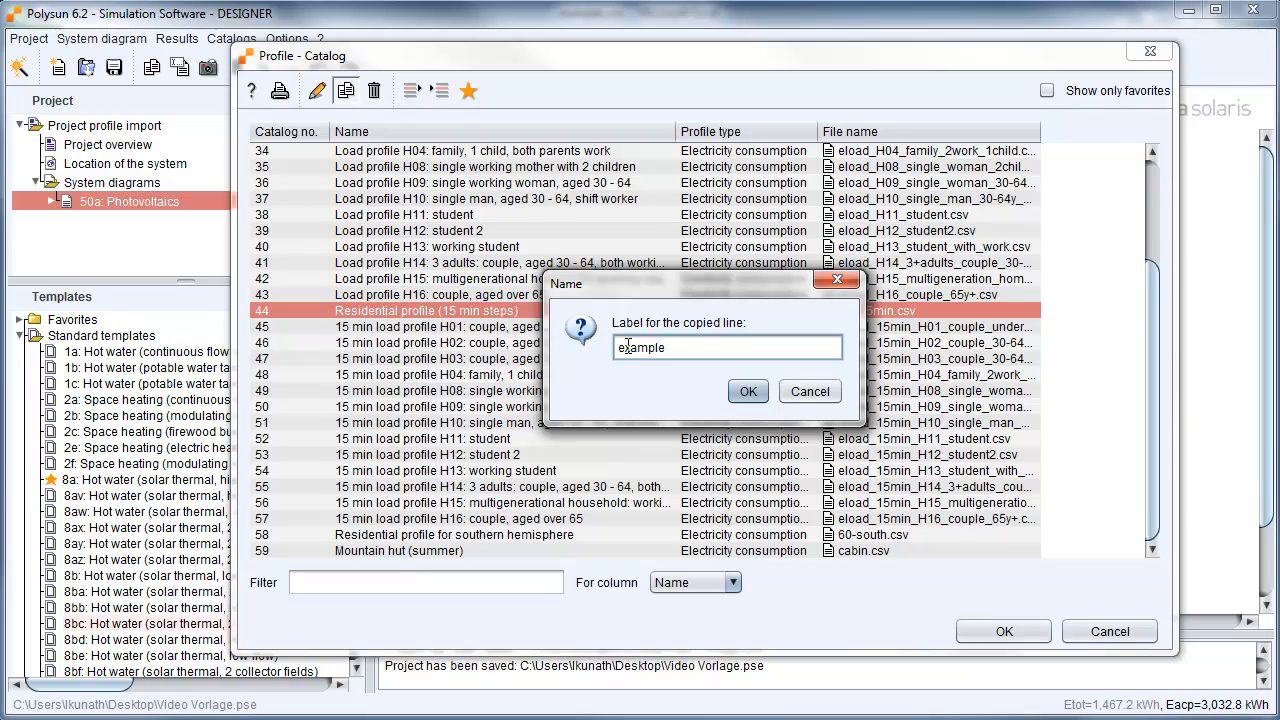
pyautogui.click(748, 390)
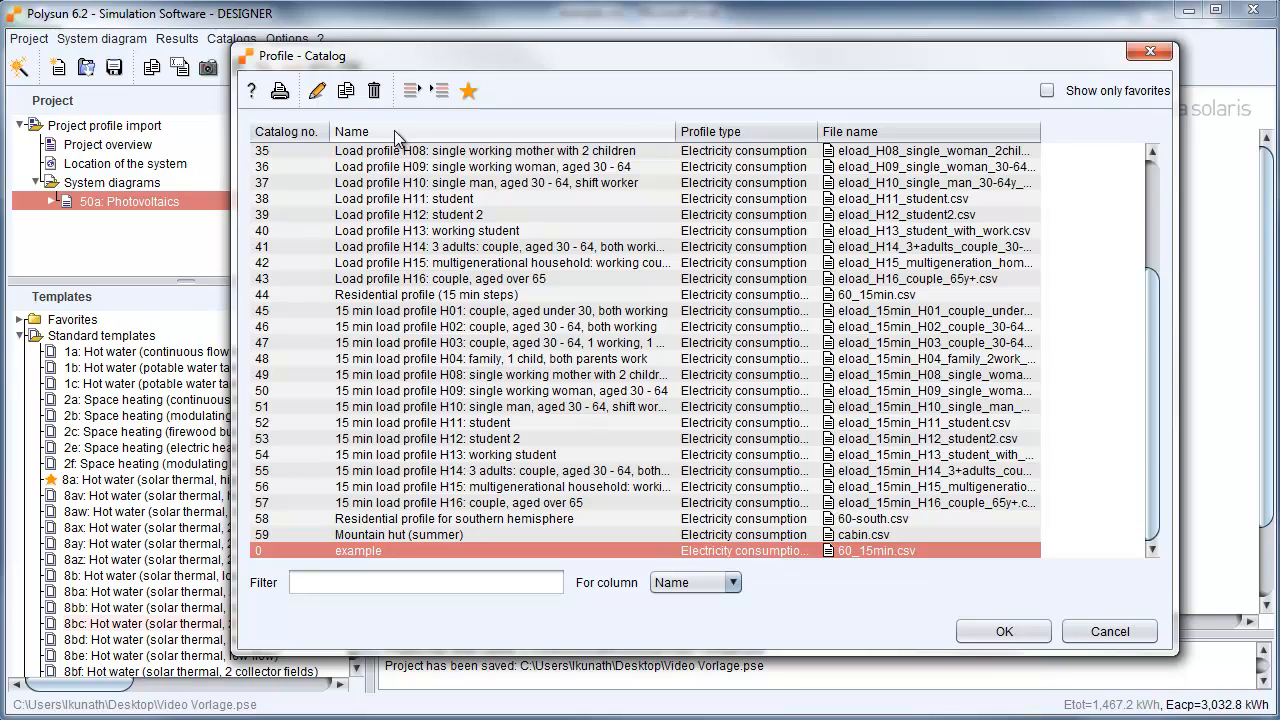
pyautogui.moveTo(316, 90)
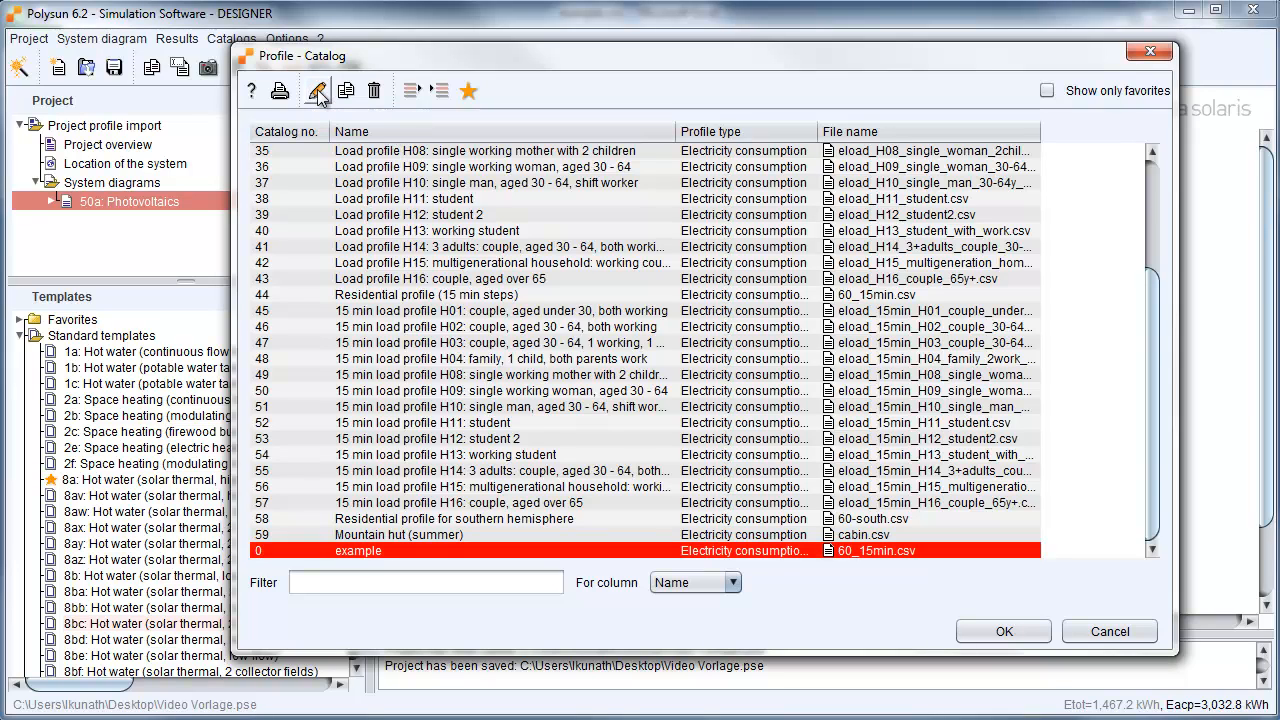
pyautogui.moveTo(856, 560)
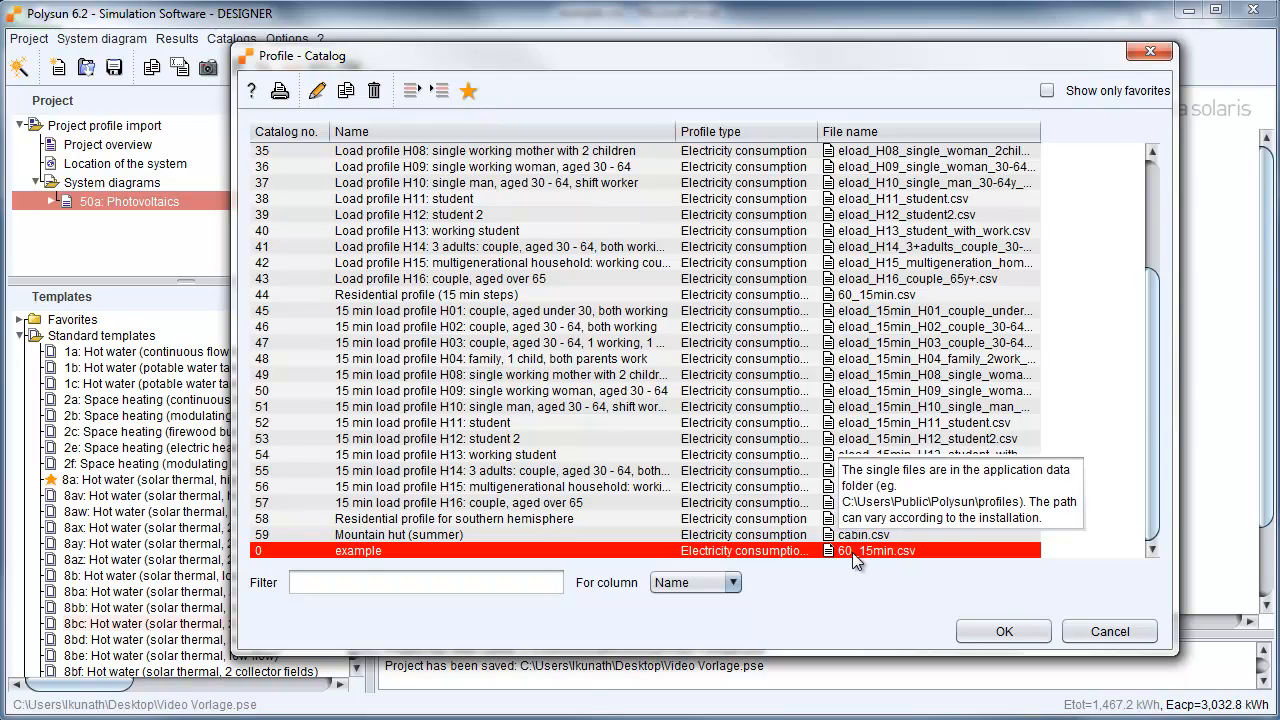
pyautogui.moveTo(864, 560)
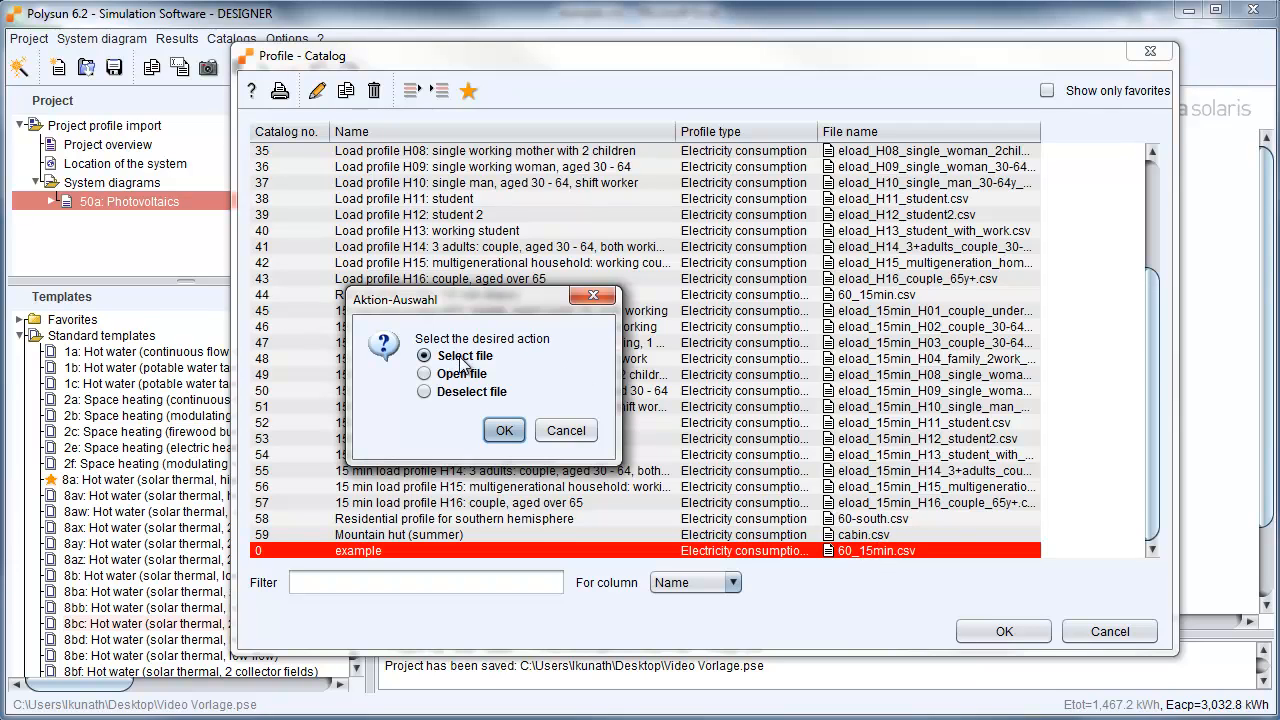
# Step: Assign example.csv from the profiles folder as the file of the example profile line
pyautogui.click(504, 430)
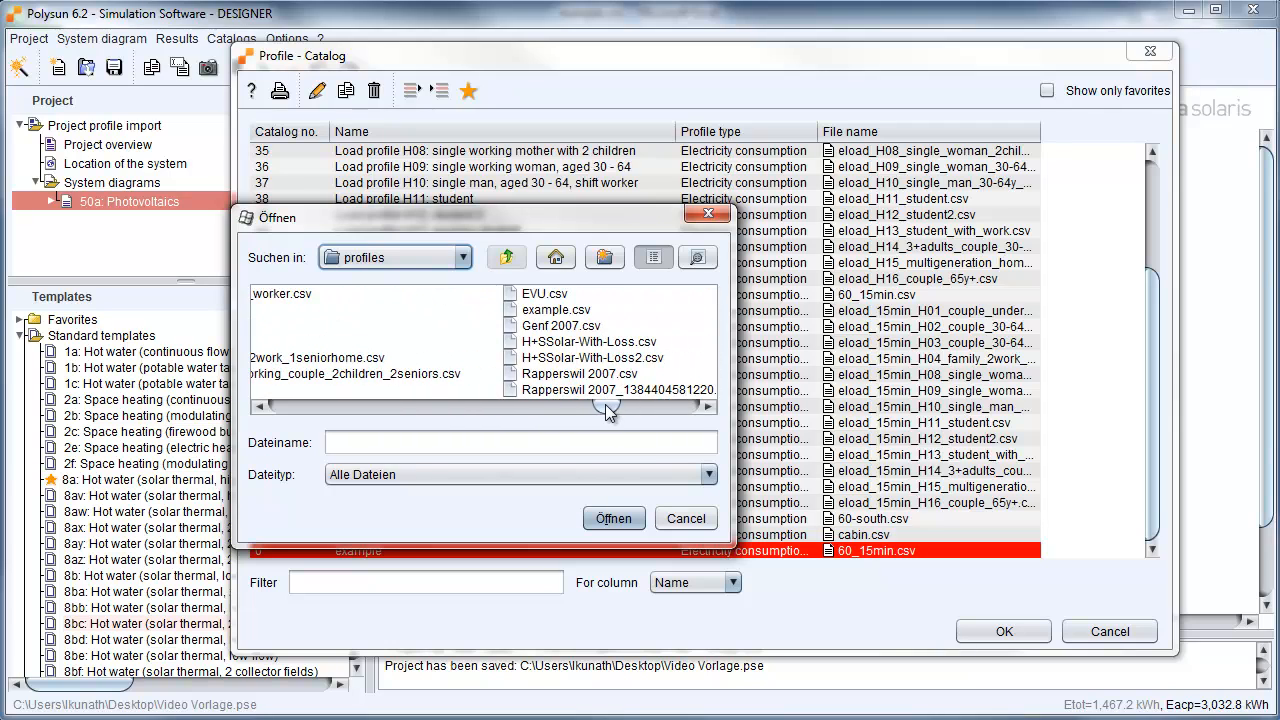
pyautogui.click(304, 308)
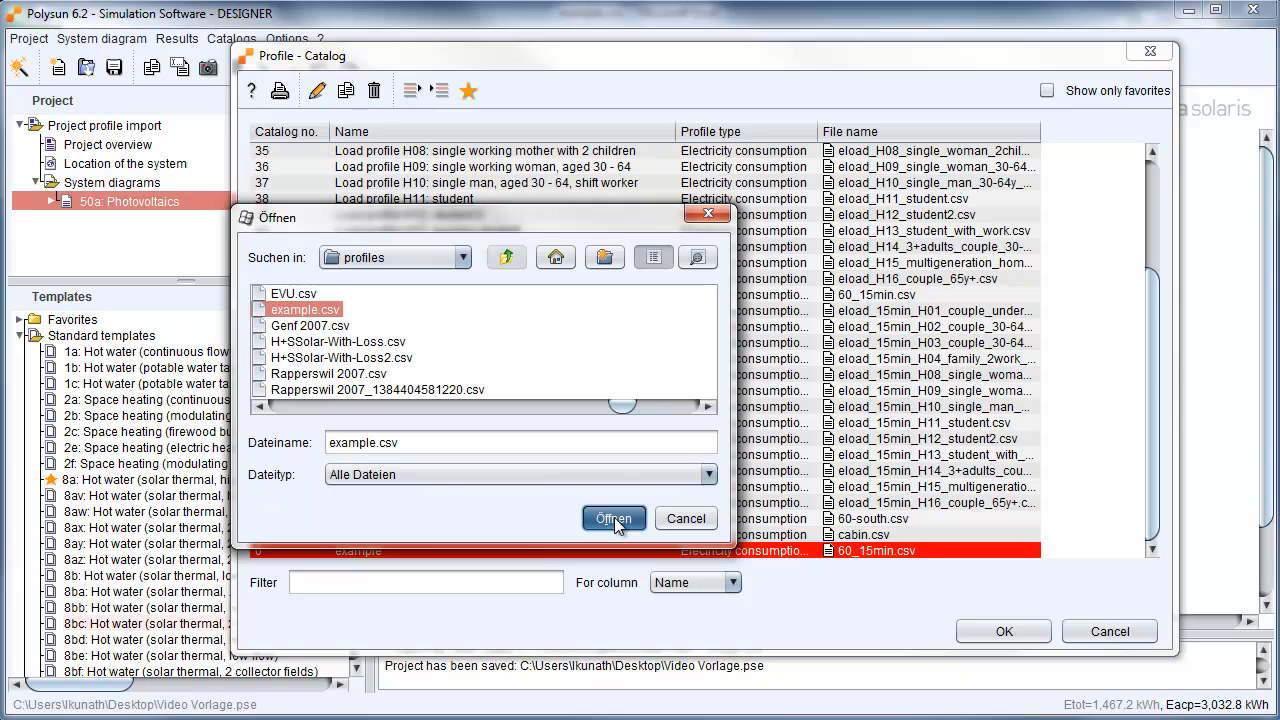
pyautogui.click(612, 518)
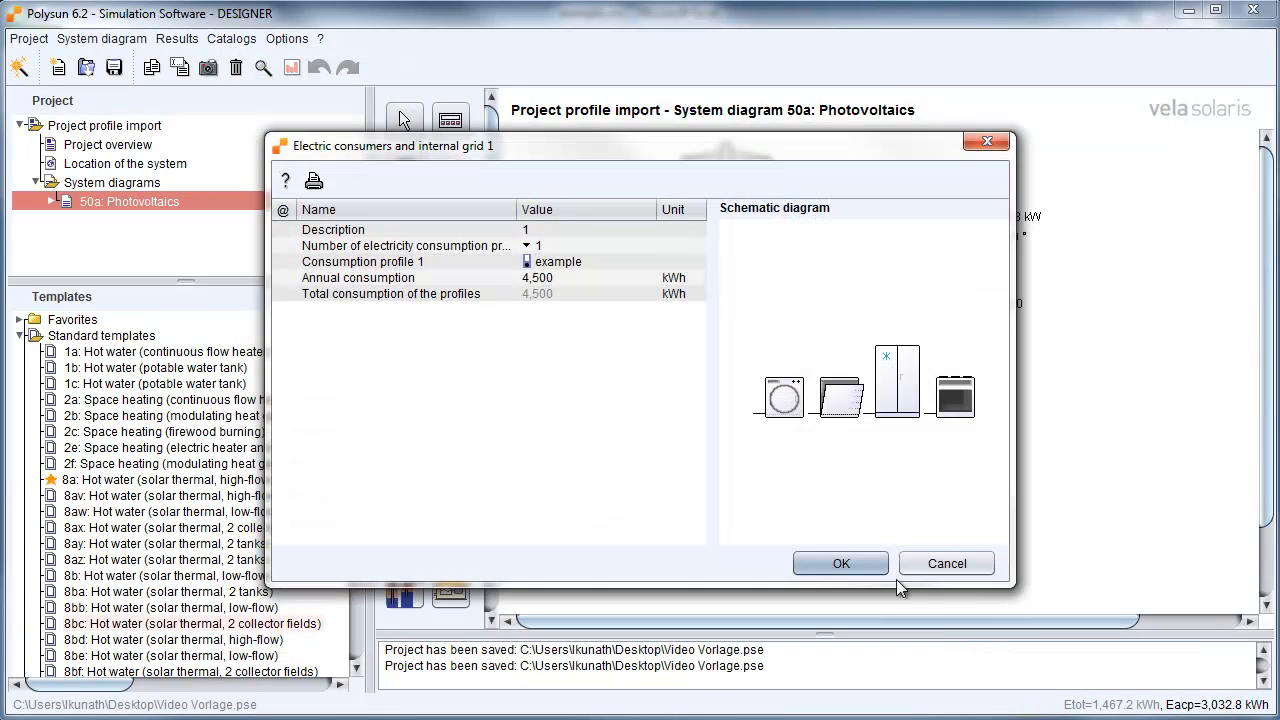
# Step: Accept the example profile for the consumers and run the simulation analysis, closing its overview
pyautogui.click(840, 564)
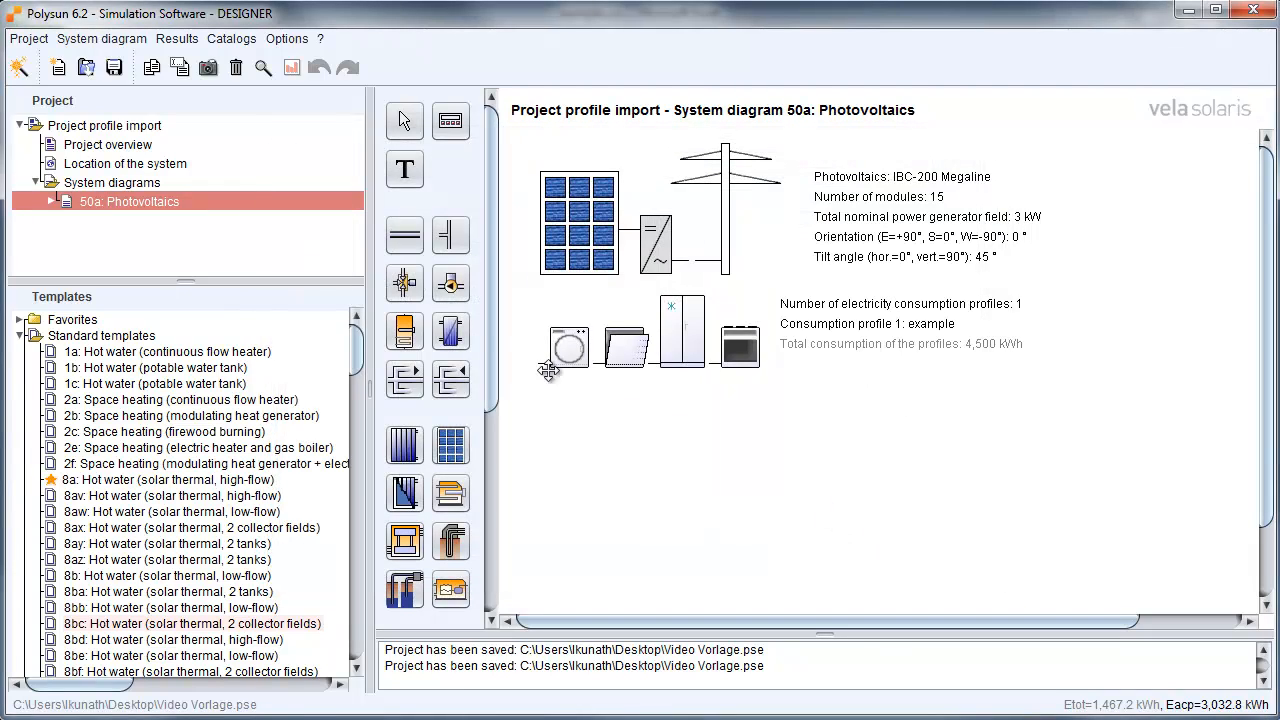
pyautogui.click(176, 38)
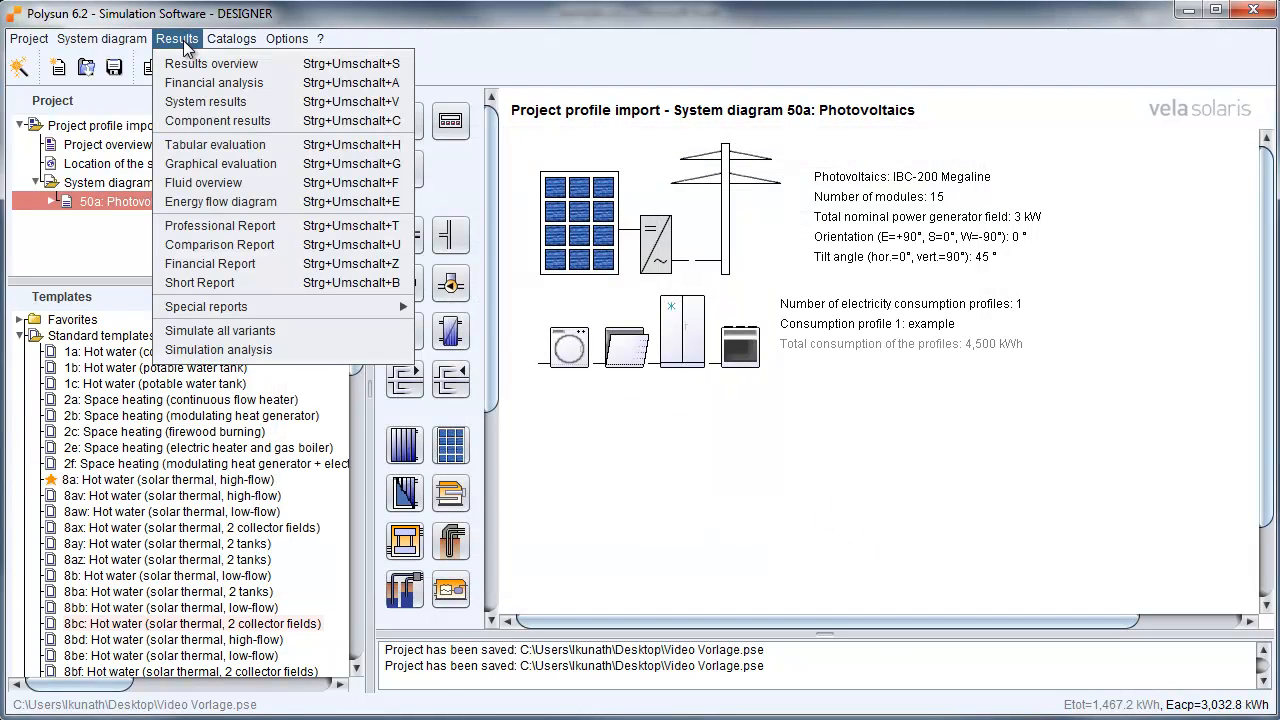
pyautogui.click(220, 330)
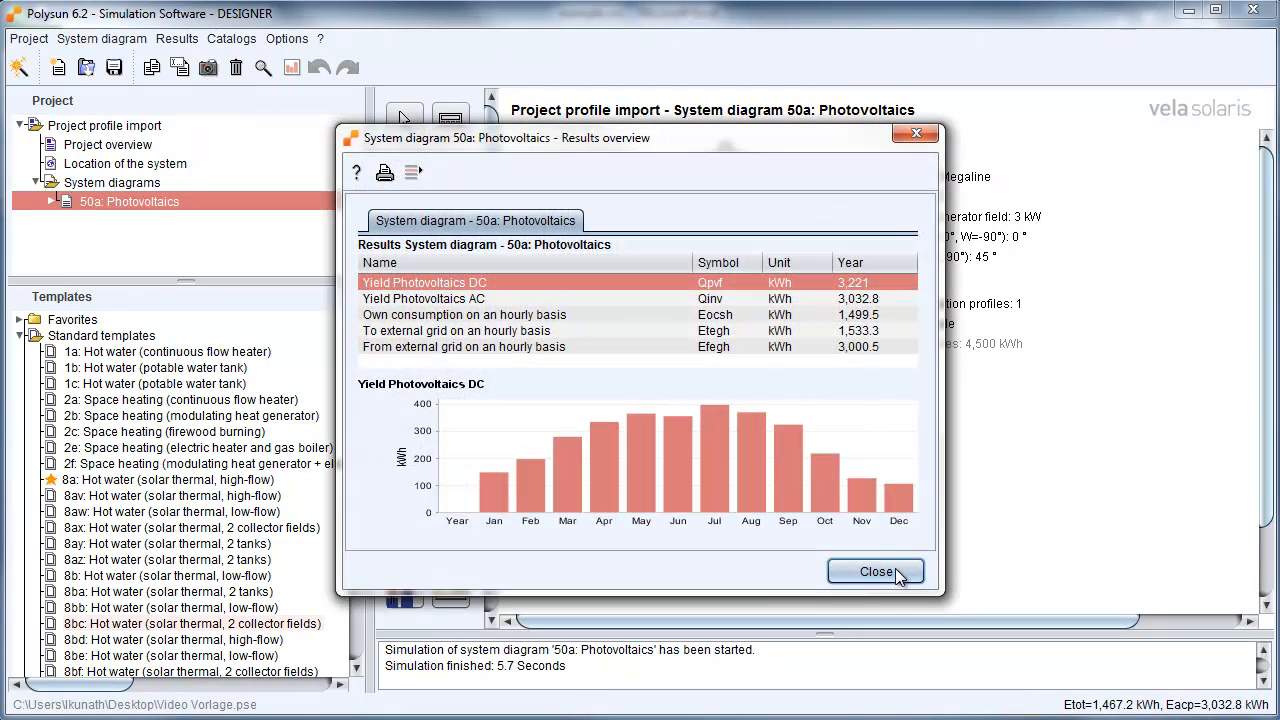
pyautogui.click(876, 572)
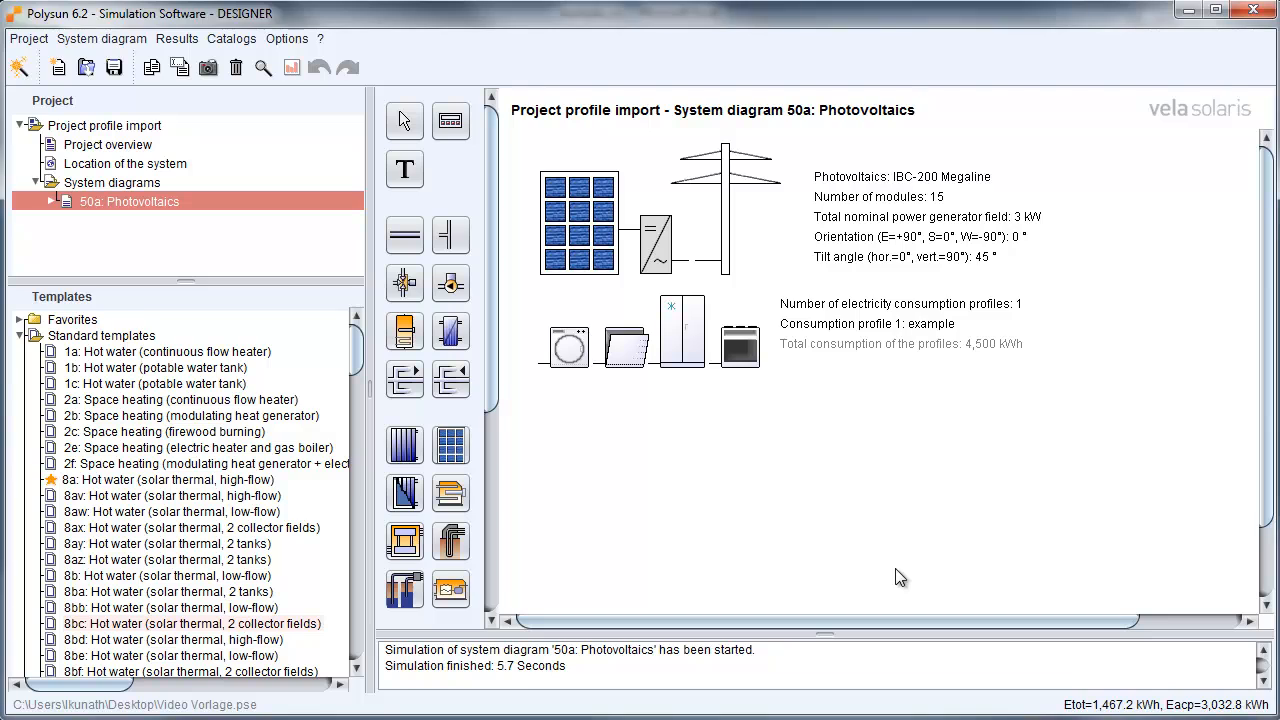
pyautogui.moveTo(164, 56)
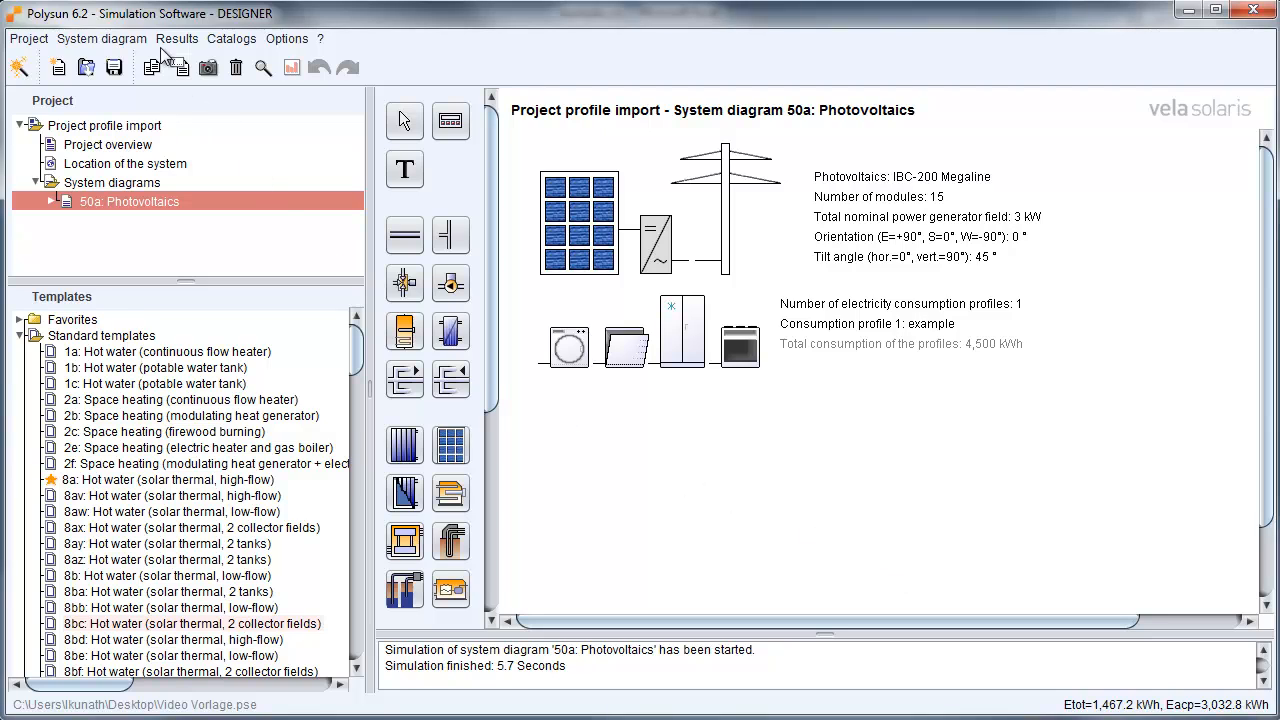
# Step: In tabular evaluation, select Electricity consumption under Electric consumers and internal grid 1 for display
pyautogui.click(176, 38)
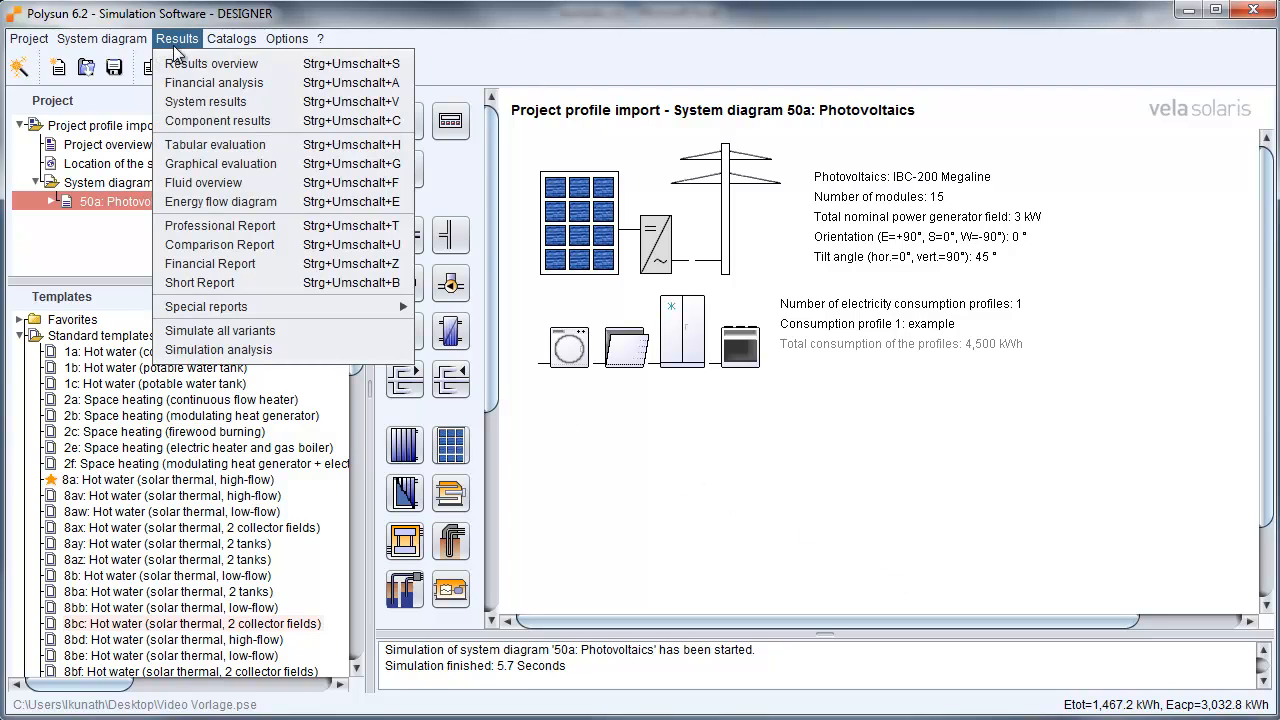
pyautogui.moveTo(220, 164)
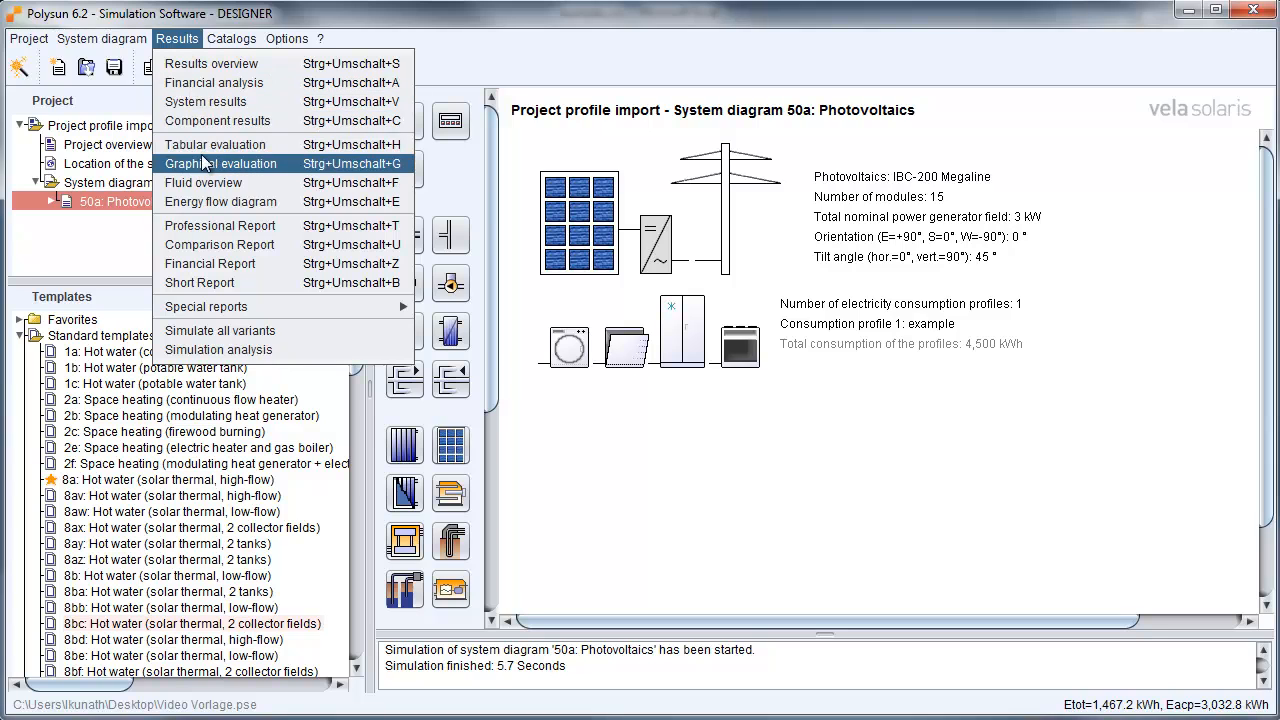
pyautogui.click(214, 144)
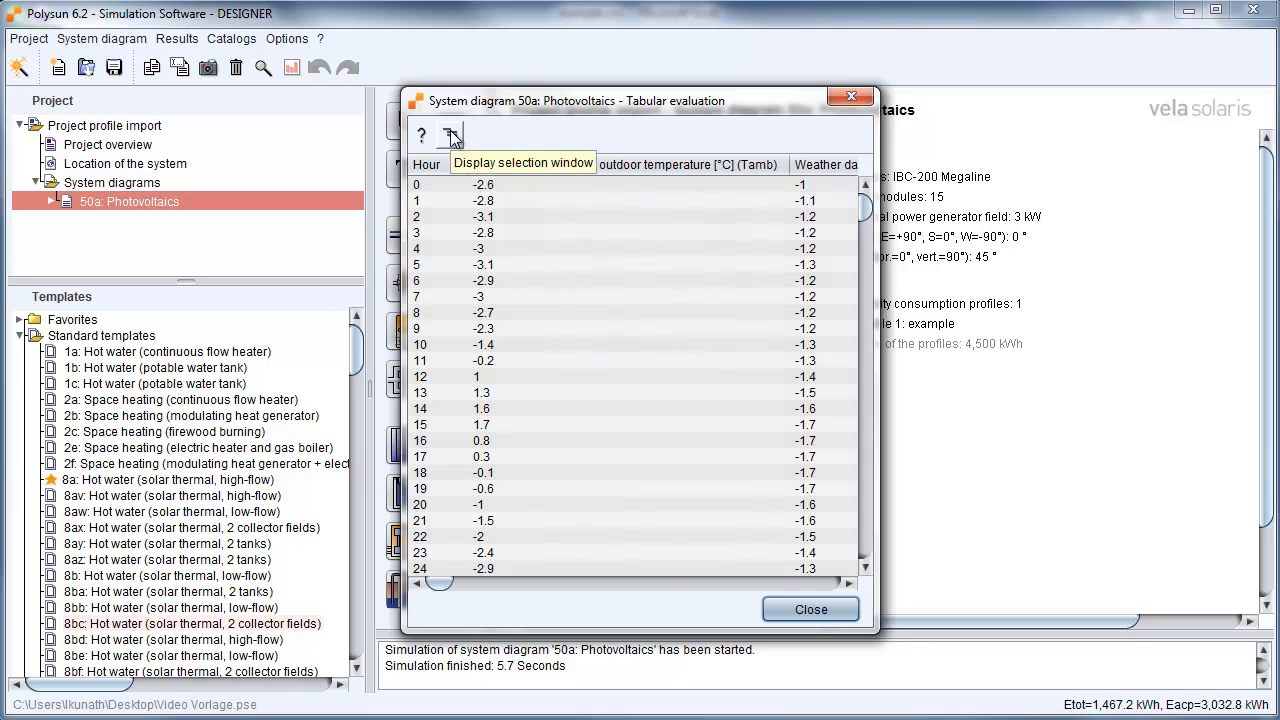
pyautogui.click(452, 136)
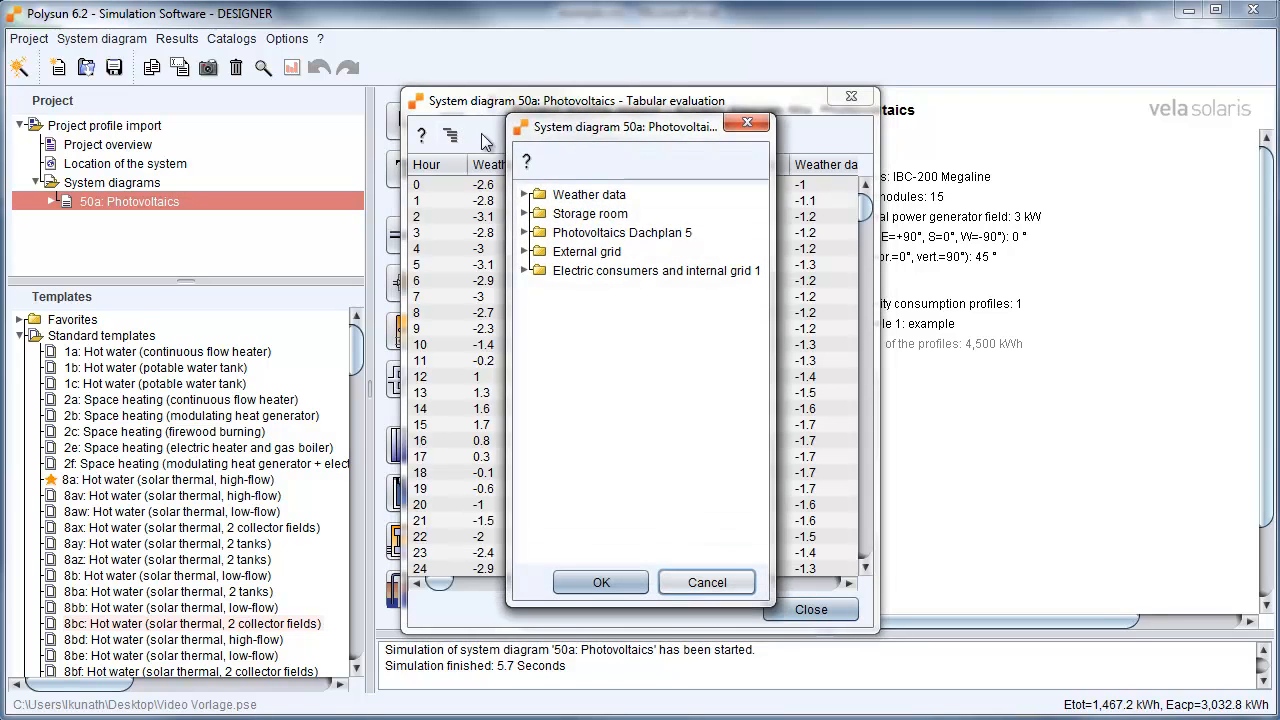
pyautogui.click(656, 270)
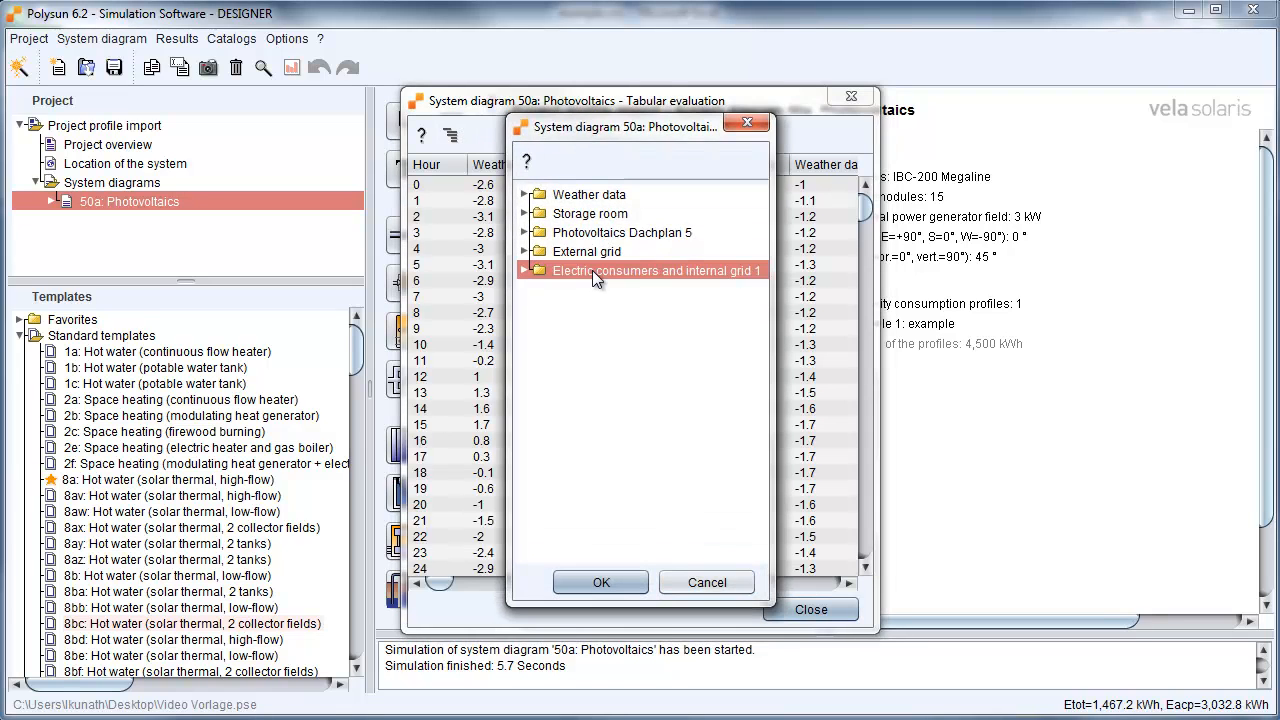
pyautogui.click(524, 270)
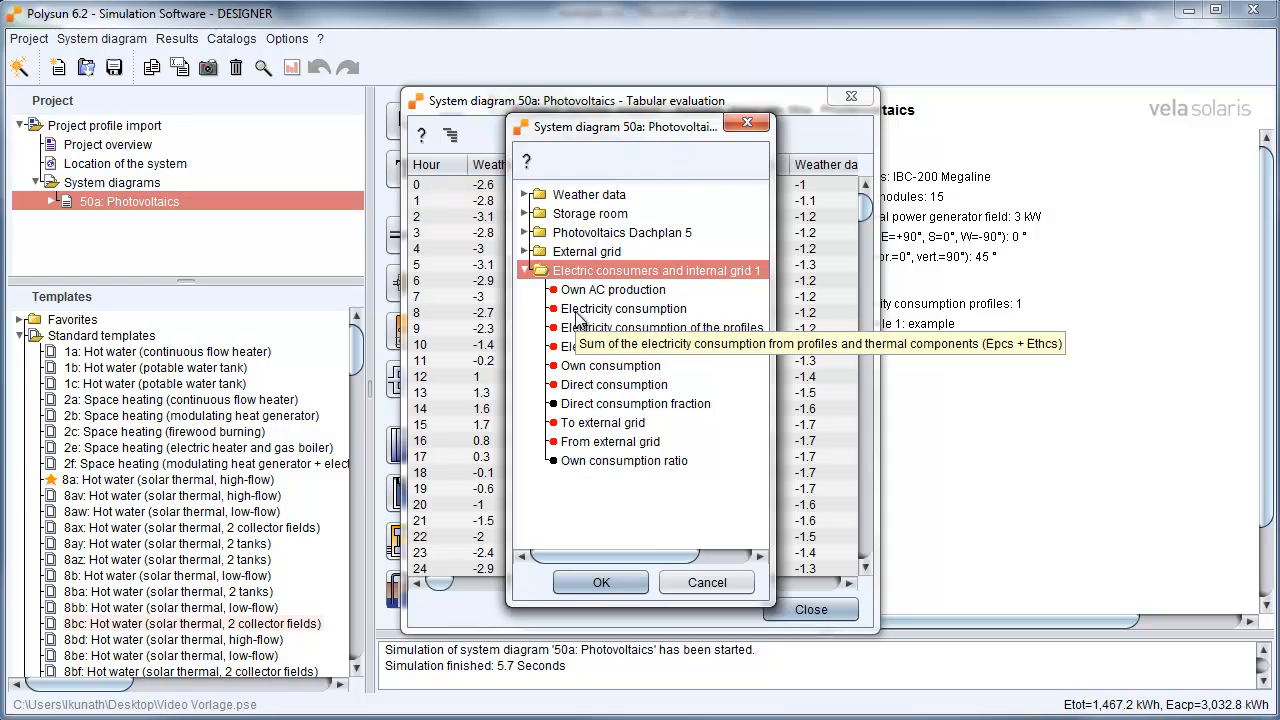
pyautogui.click(624, 308)
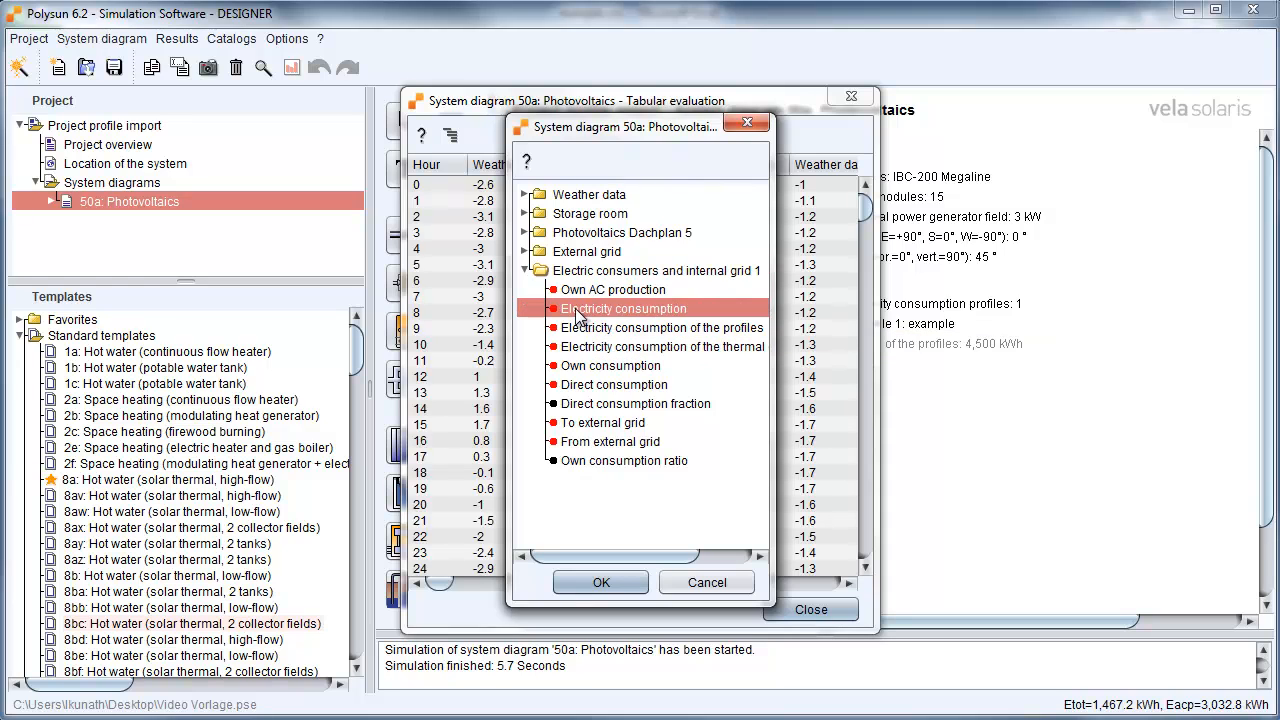
pyautogui.click(600, 582)
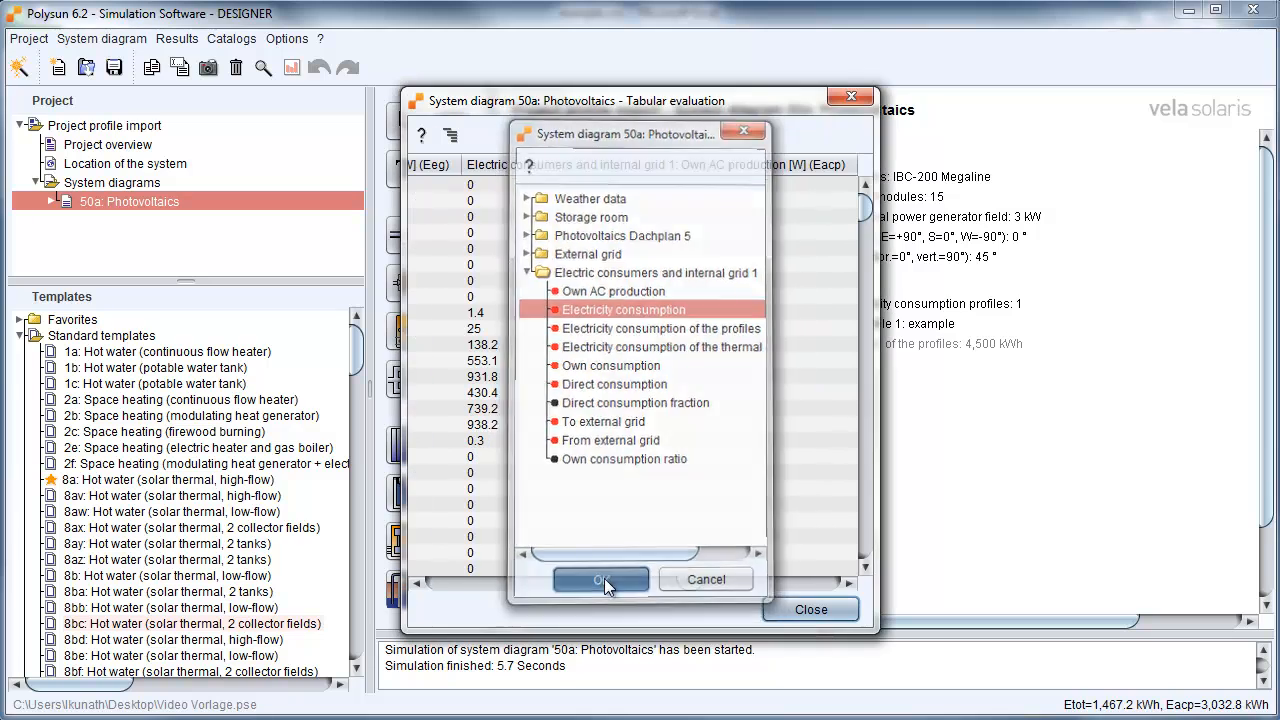
# Step: Confirm the selection and highlight the hourly Electricity consumption column
pyautogui.click(600, 580)
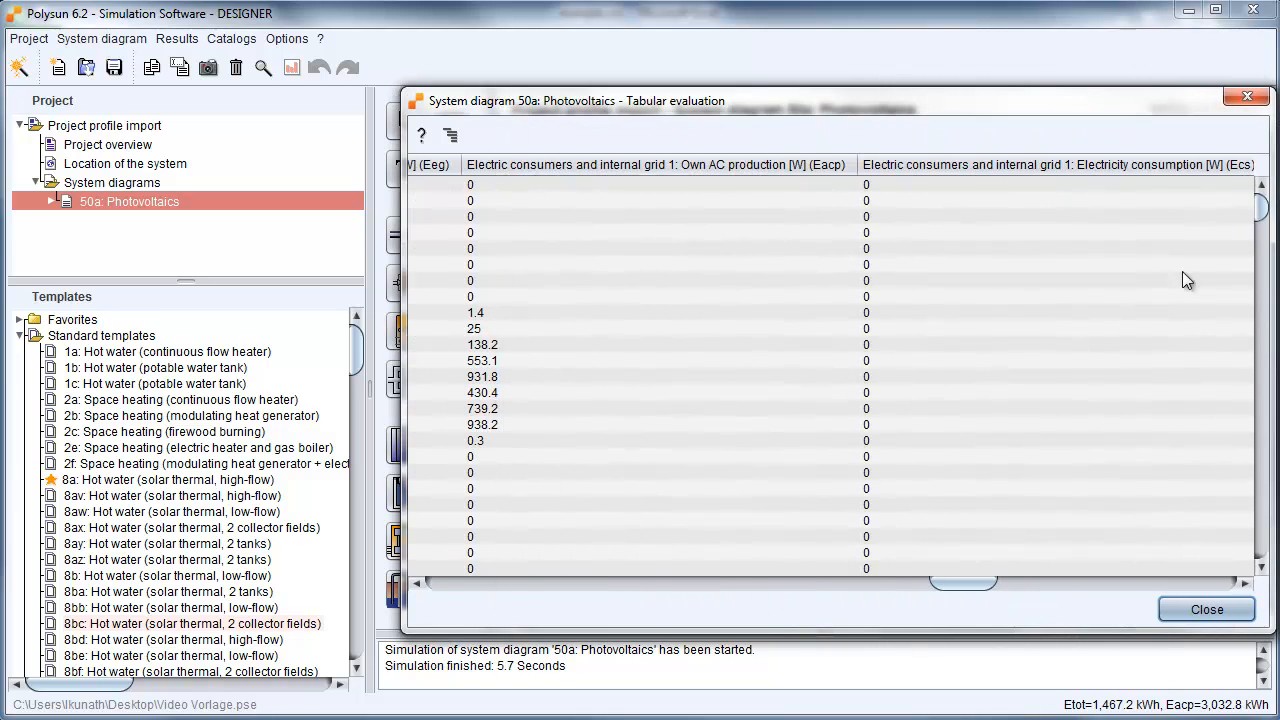
pyautogui.click(1056, 164)
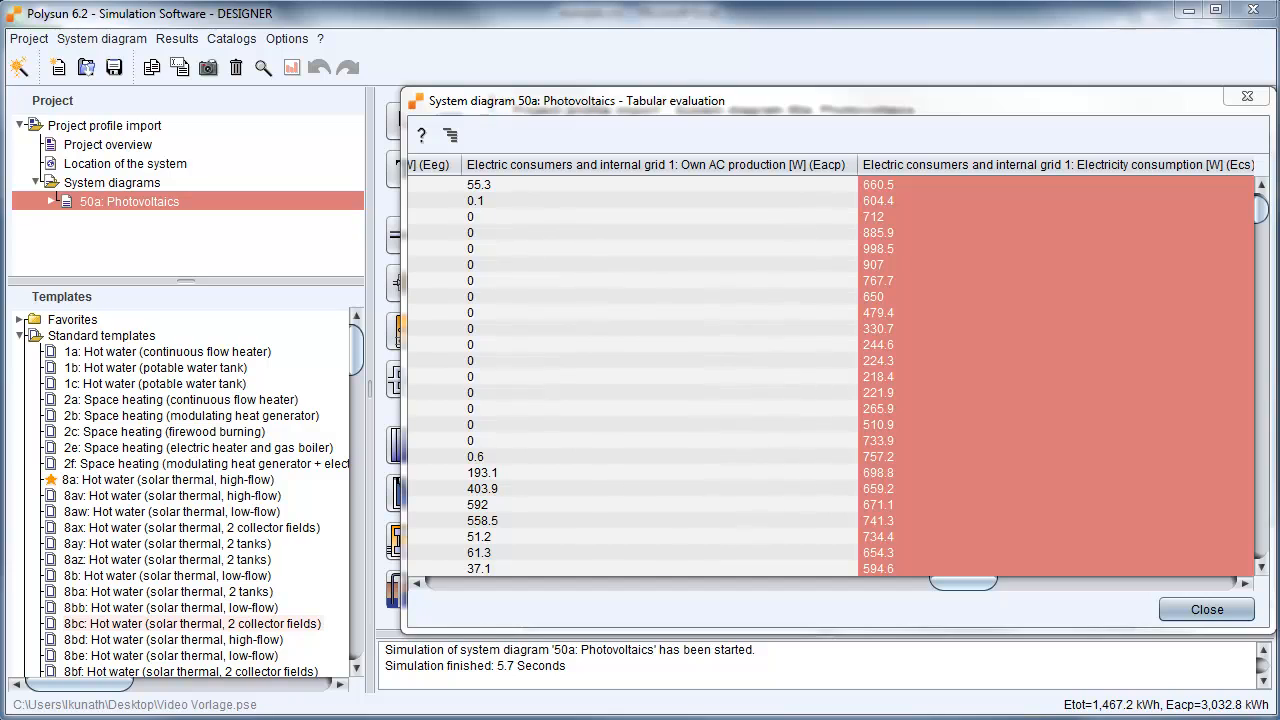
pyautogui.moveTo(1208, 672)
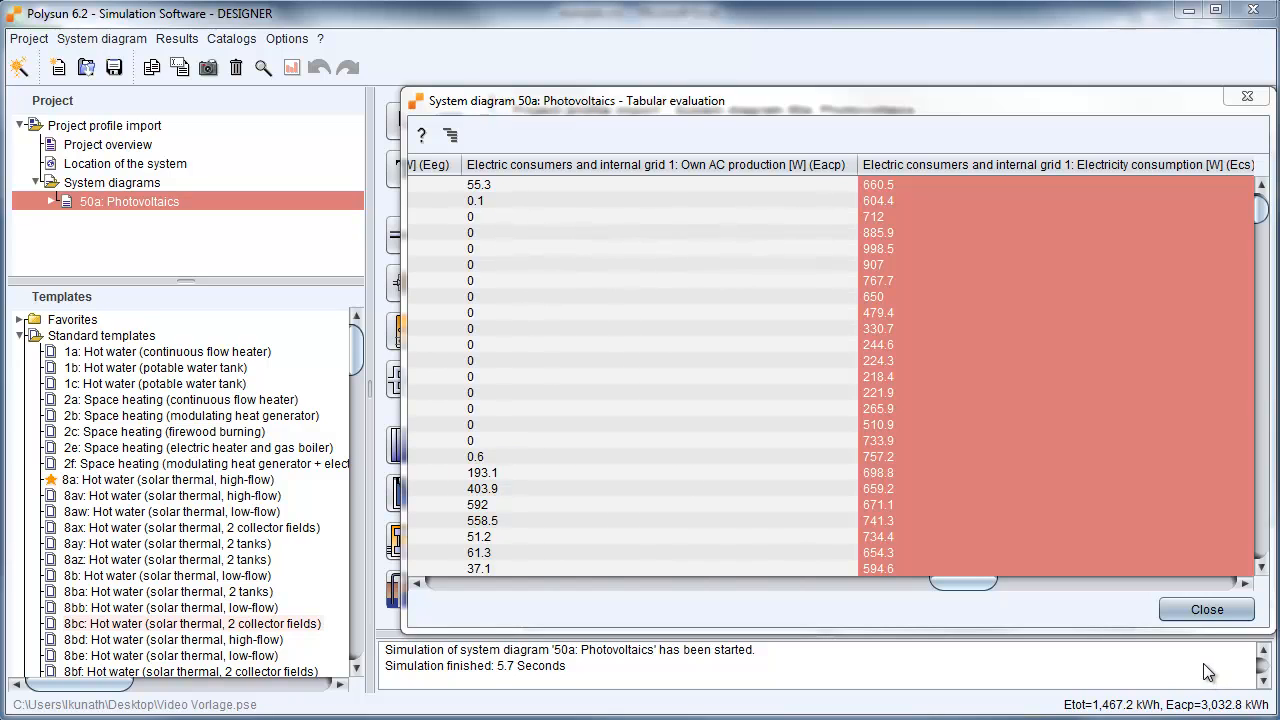